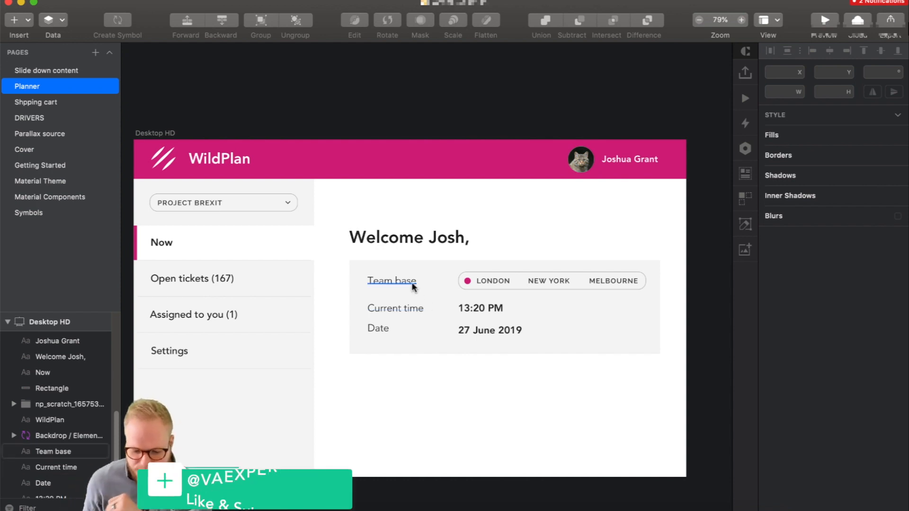
Select the Team base label, date text and city tab widgets on the dashboard to inspect them
left_click(554, 280)
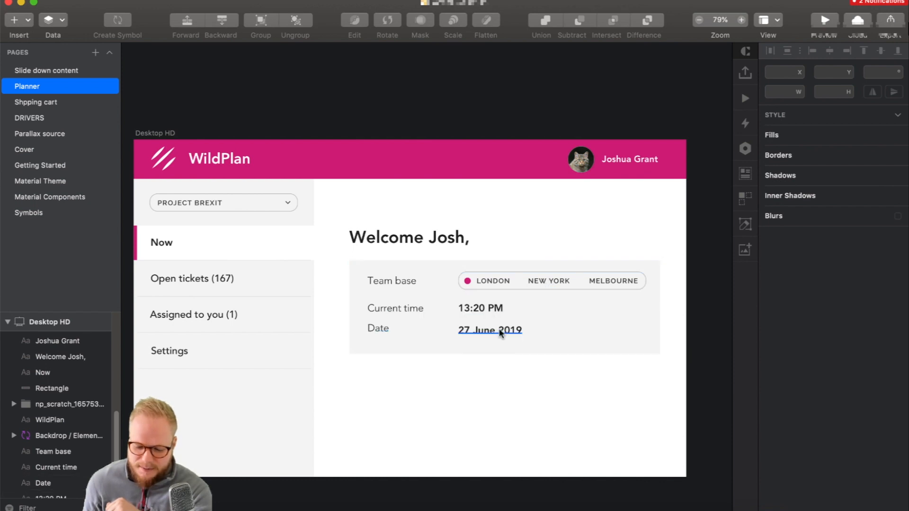
left_click(547, 280)
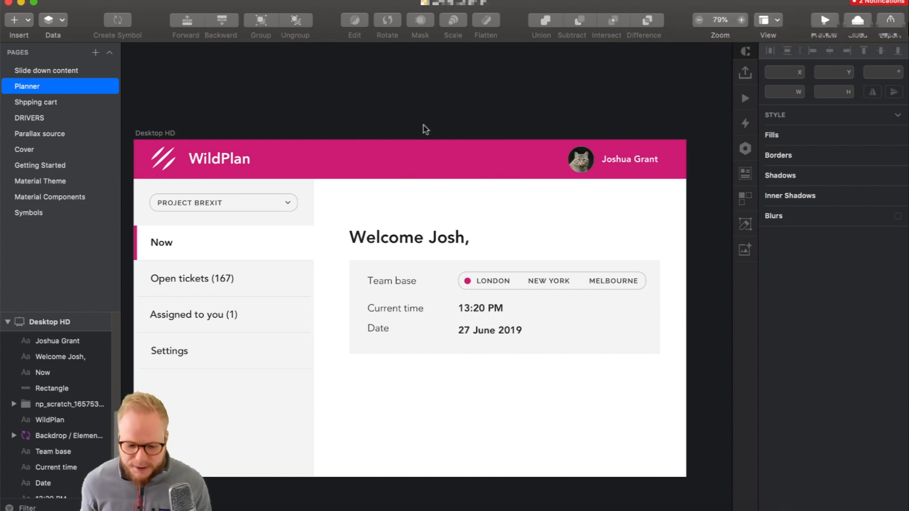
mouse_move(423, 439)
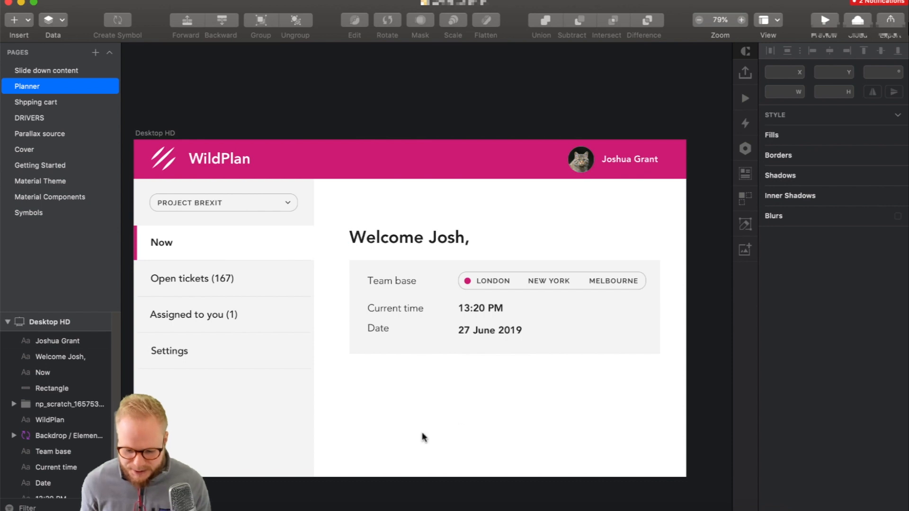
mouse_move(453, 417)
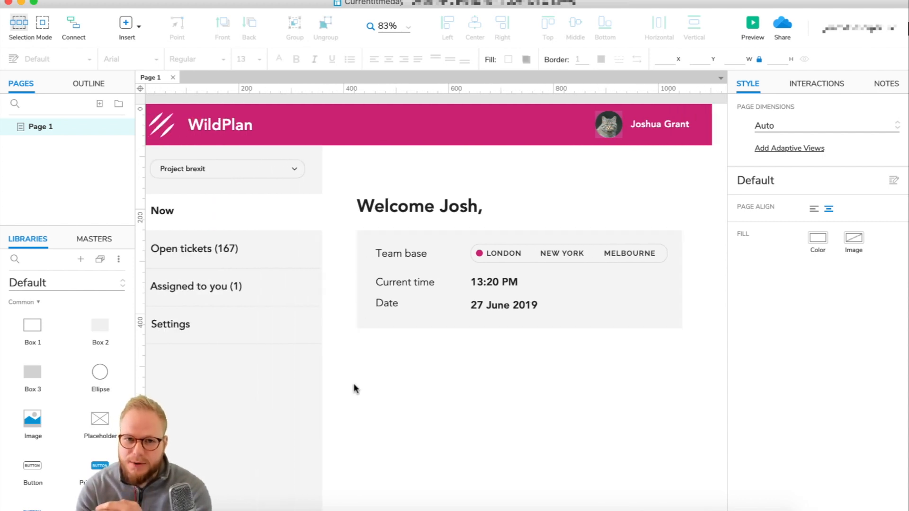
mouse_move(425, 359)
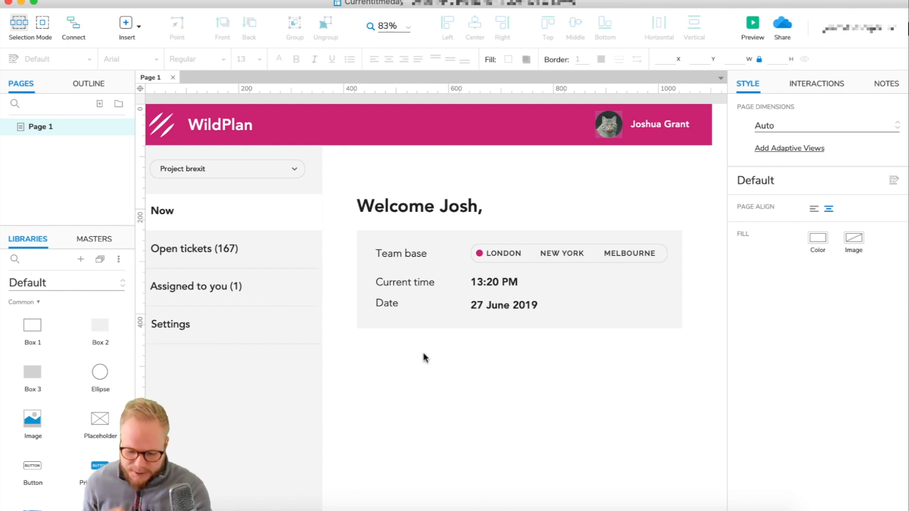
left_click(504, 254)
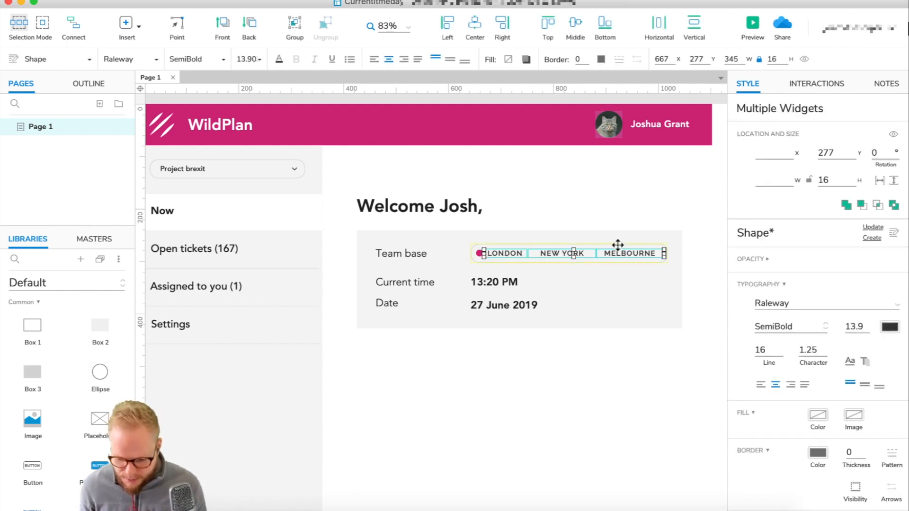
right_click(569, 254)
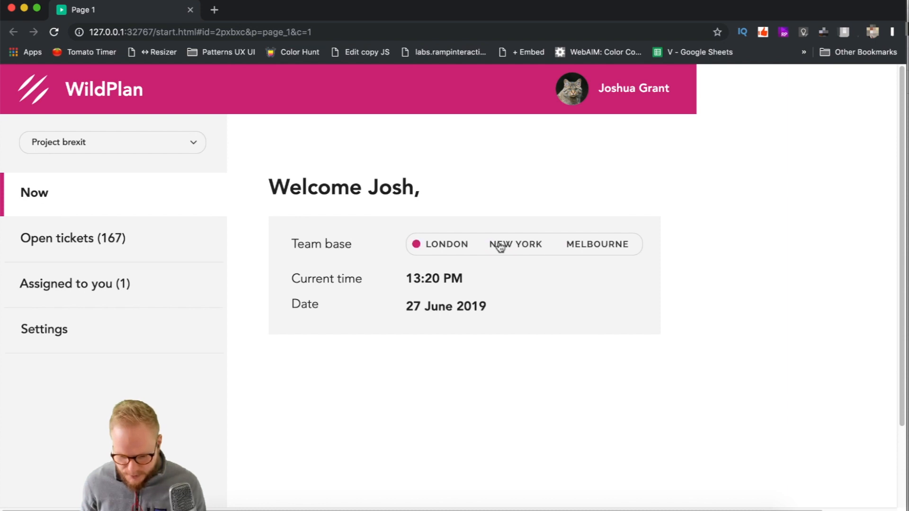
left_click(516, 245)
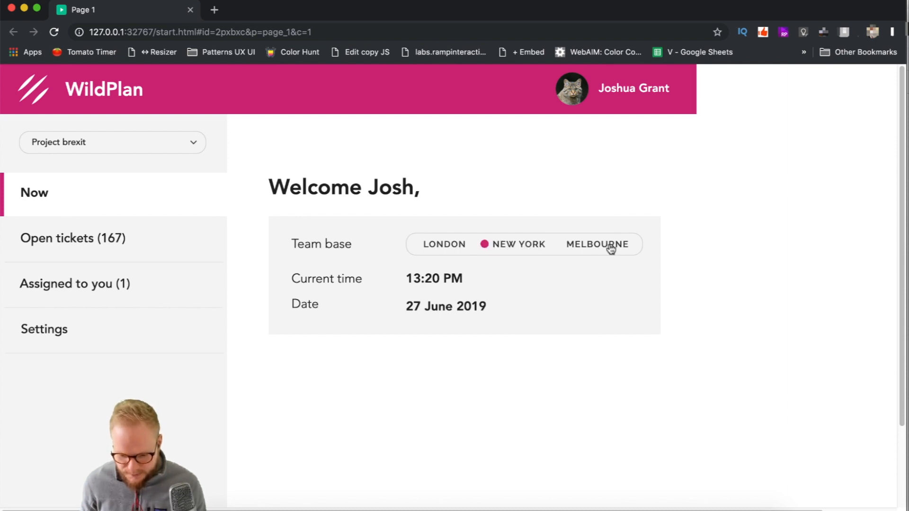
mouse_move(607, 240)
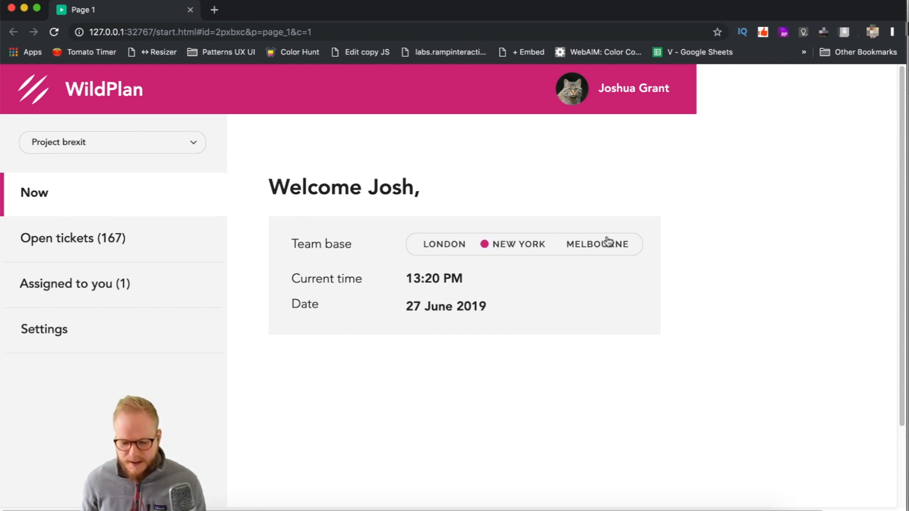
left_click(445, 245)
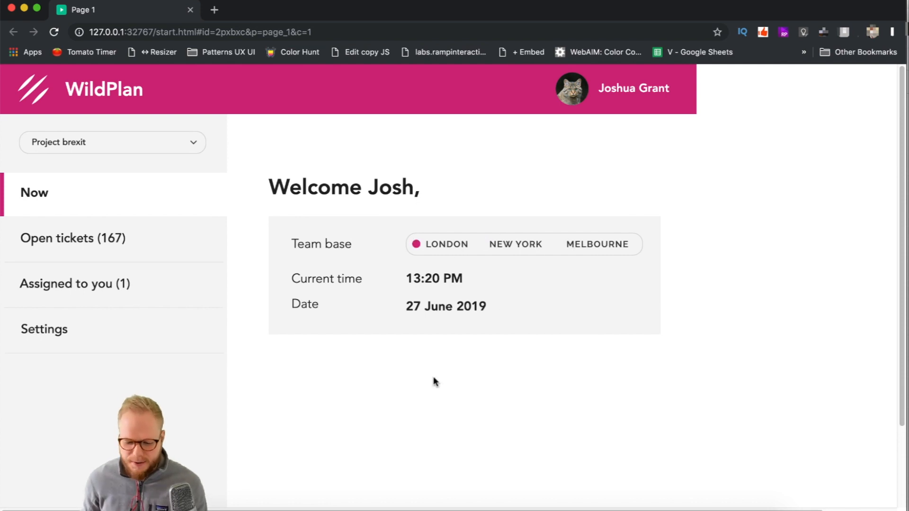
mouse_move(449, 264)
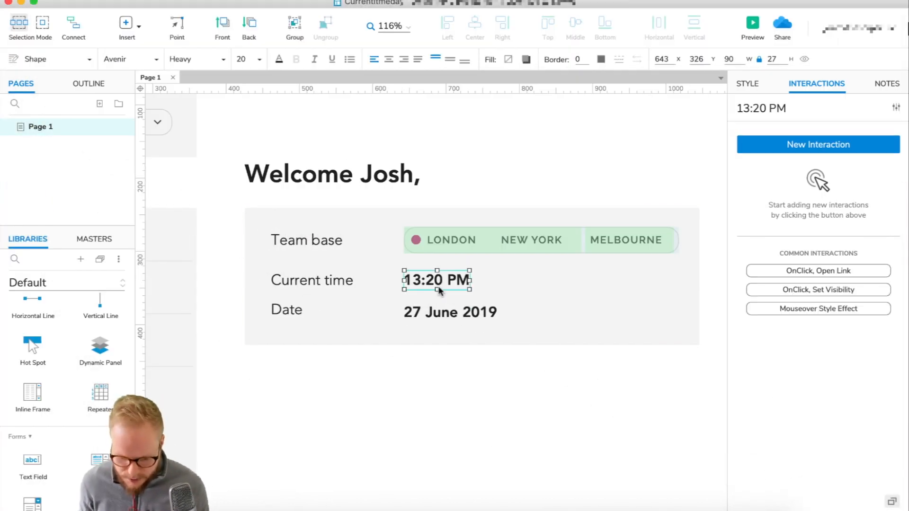
Widen the time and date text boxes and name them ++CurrentTime and ++CurrentDate
left_click(450, 312)
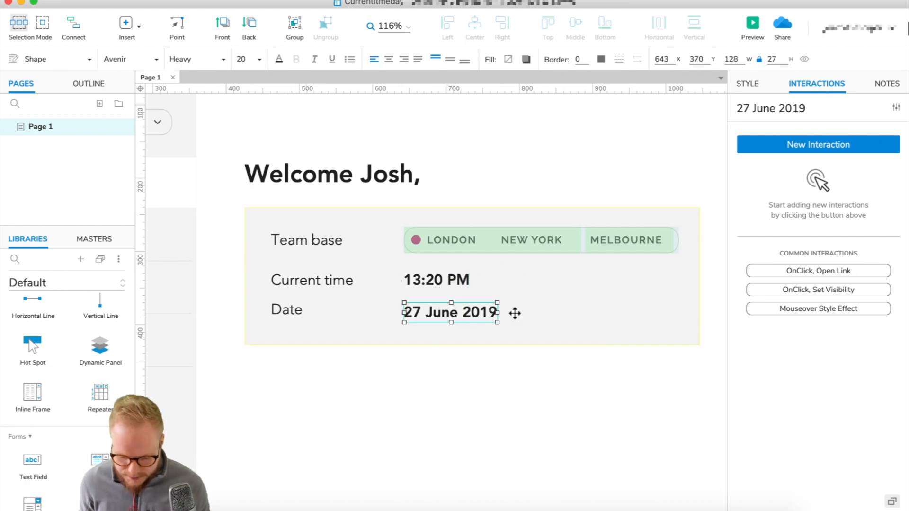
left_click_drag(497, 311, 596, 311)
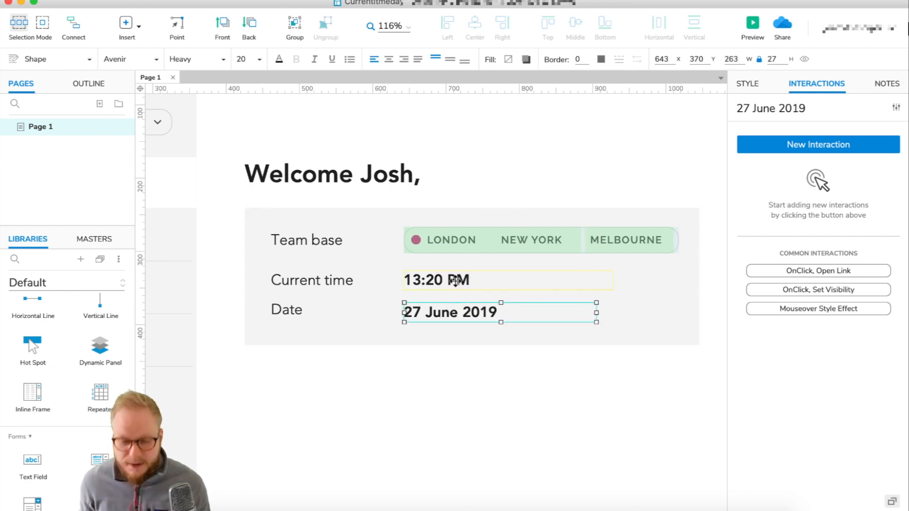
left_click(438, 280)
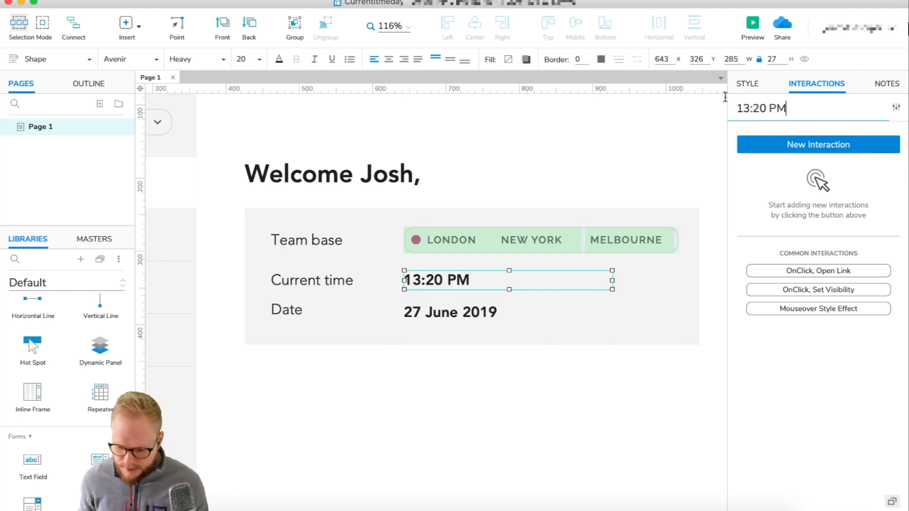
type("++Cu")
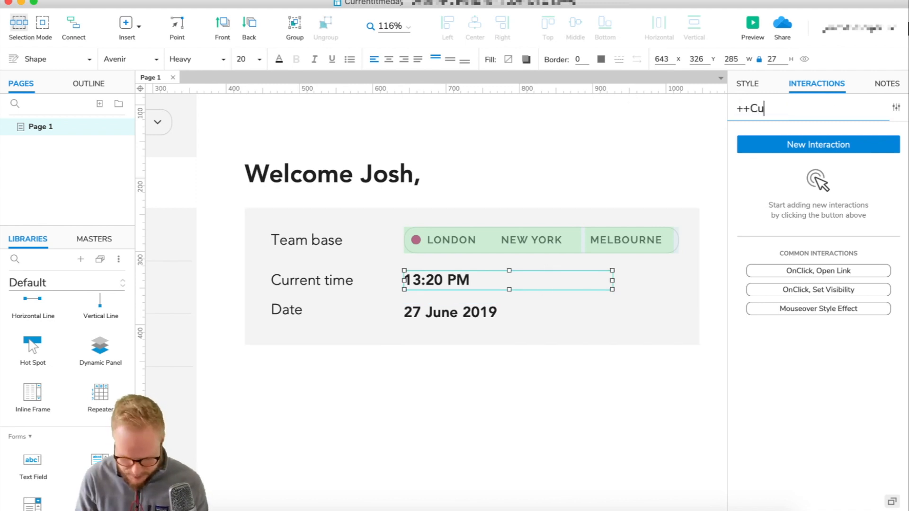
type("rrentTime")
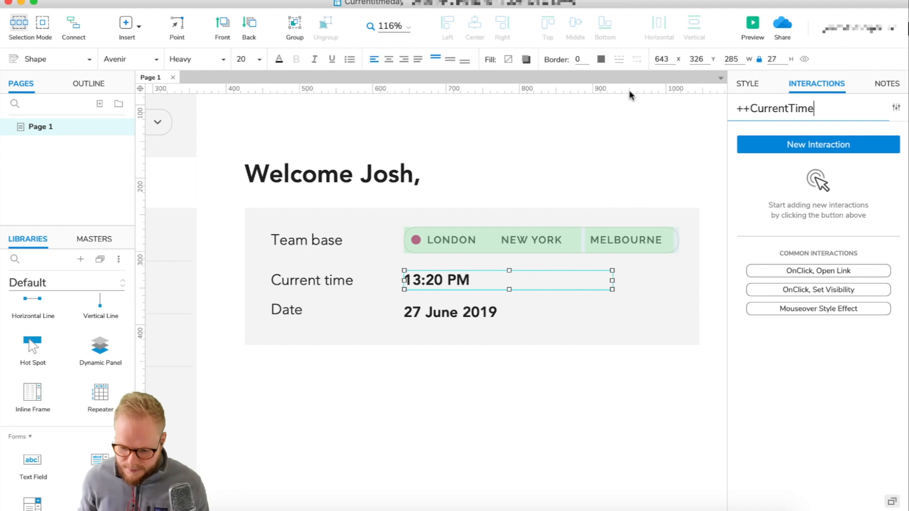
left_click(450, 313)
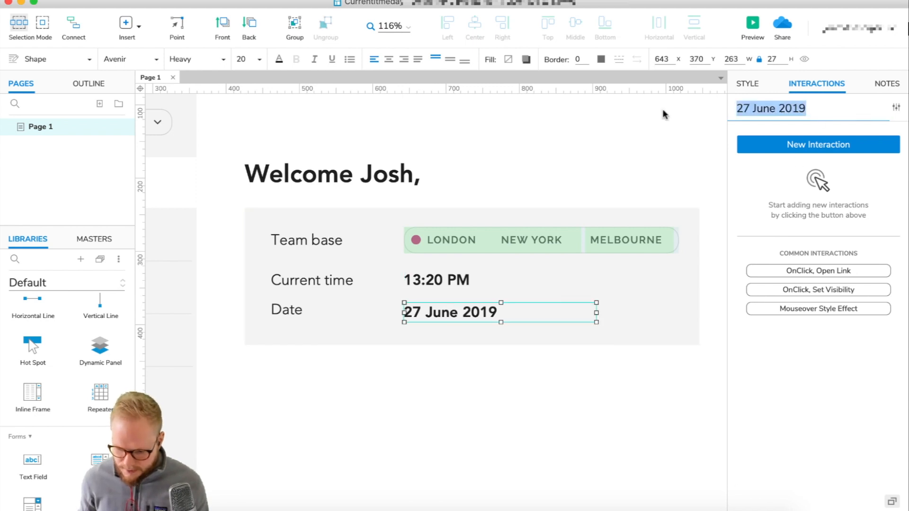
type("++Curre")
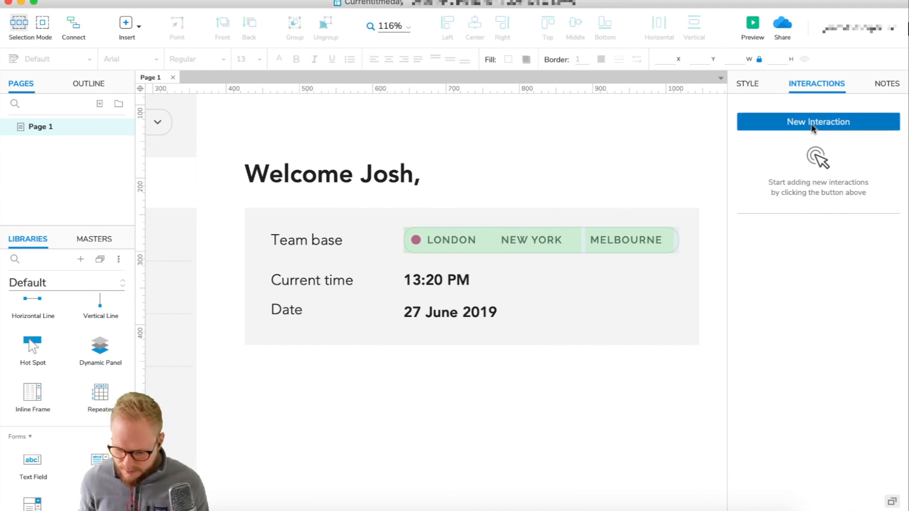
Add an OnPageLoad Set Text action targeting the ++CurrentTime text box
left_click(818, 121)
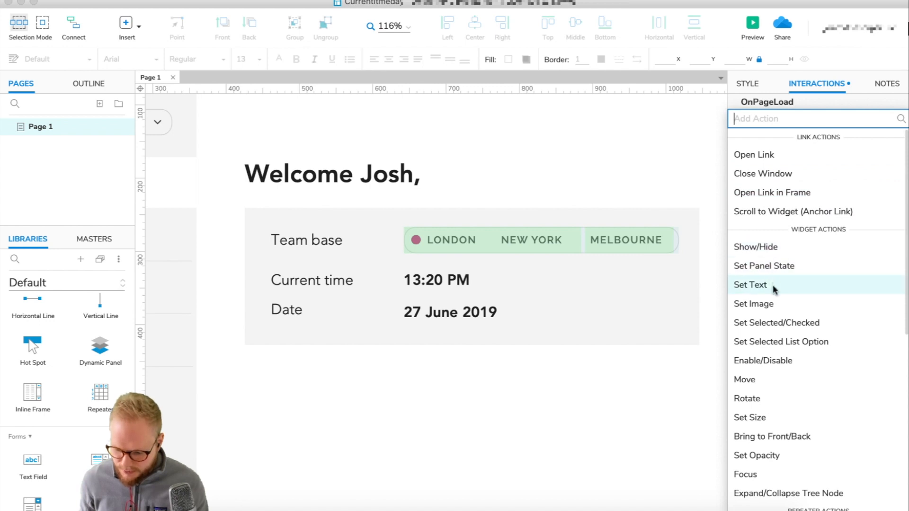
left_click(750, 285)
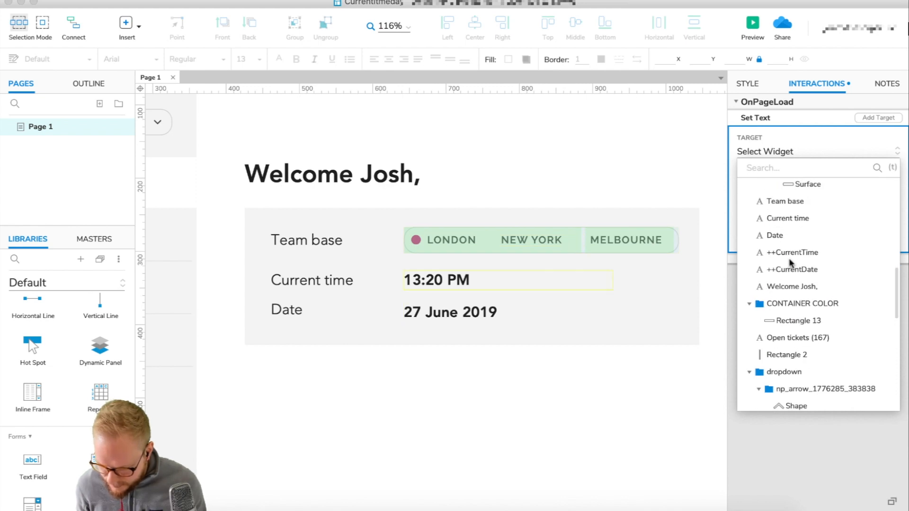
left_click(793, 252)
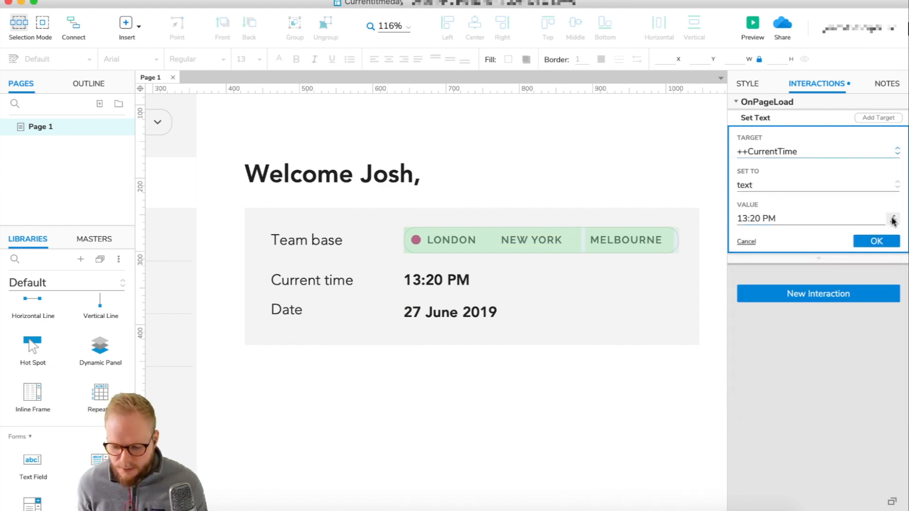
left_click(893, 219)
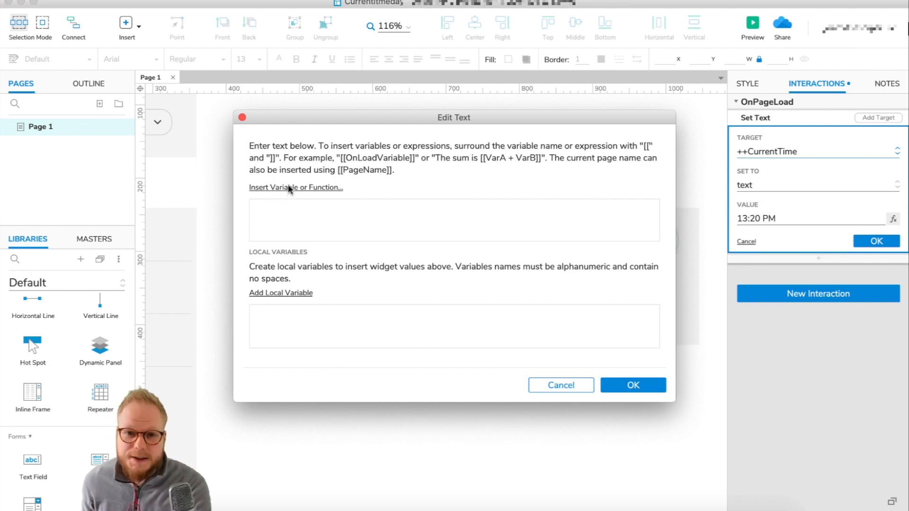
Set its value to [[Now.getHours()]]:[[Now.getMinutes()]] from the functions list and confirm
left_click(296, 187)
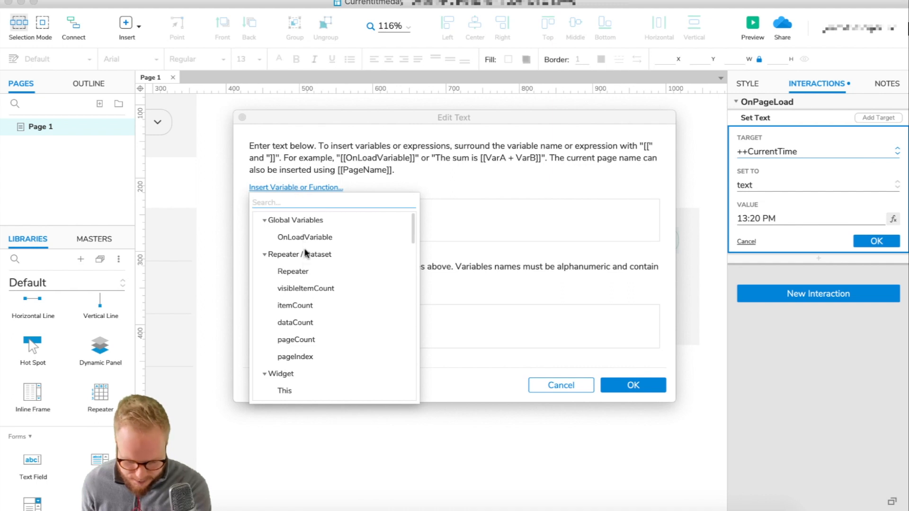
scroll("down", 3)
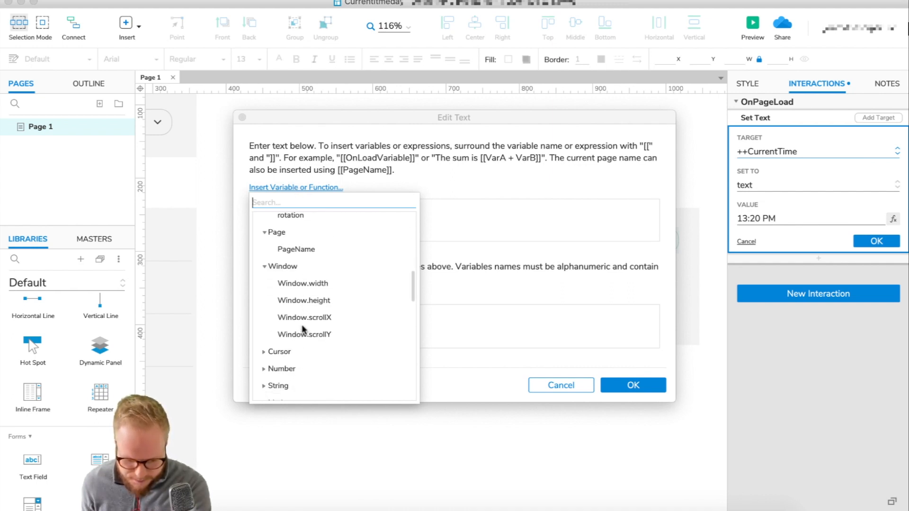
scroll("down", 3)
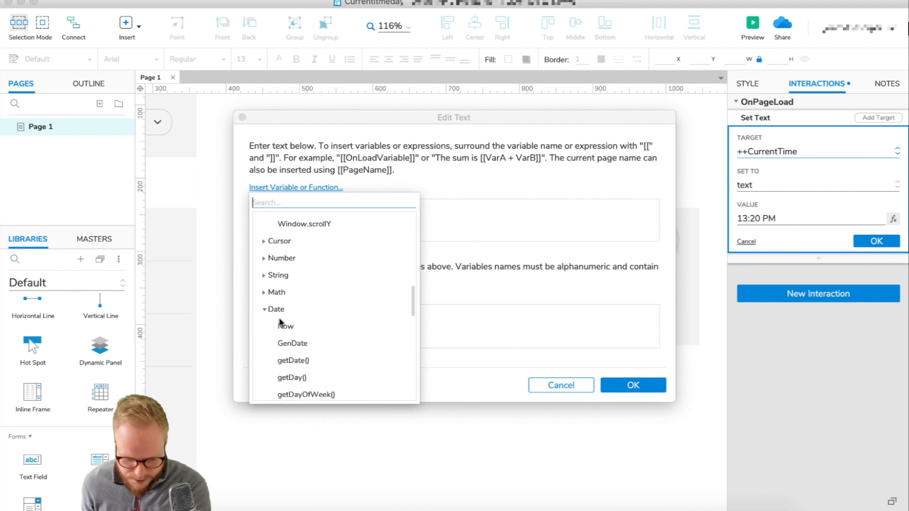
scroll("down", 3)
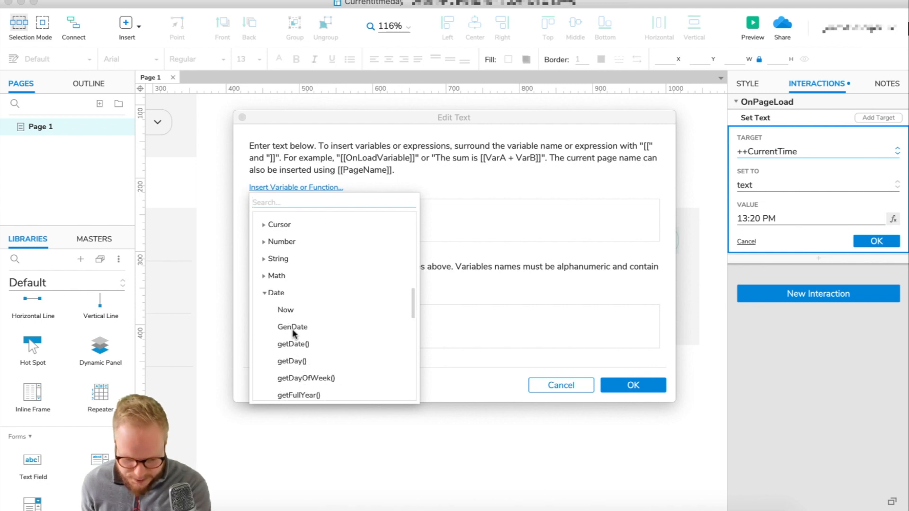
scroll("down", 3)
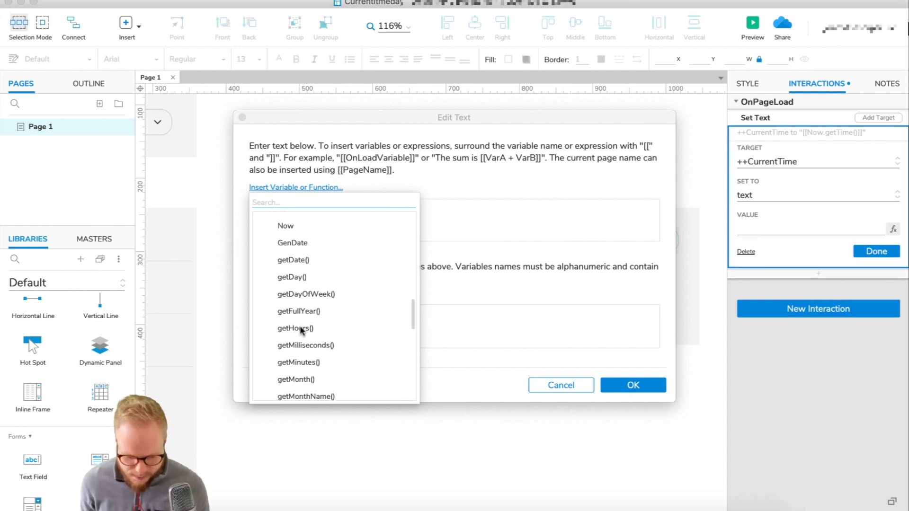
left_click(295, 328)
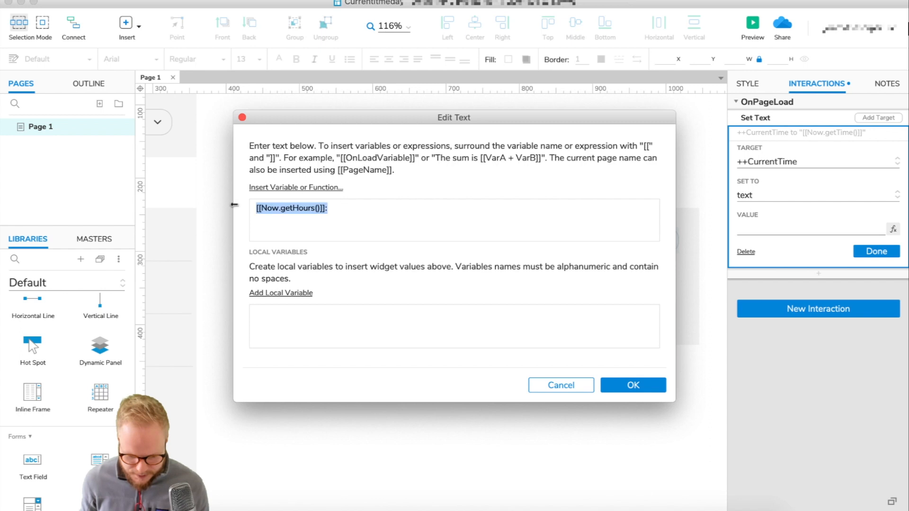
type("[[Now.getHours()]]")
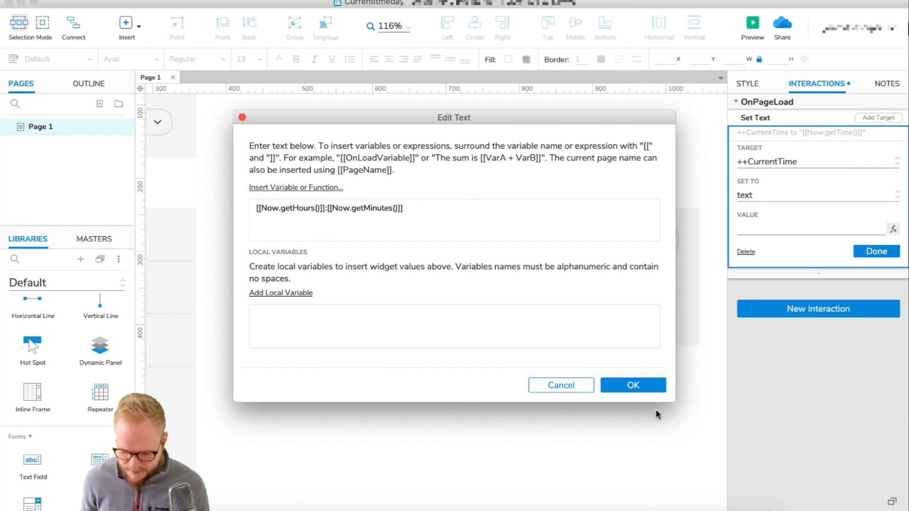
left_click(632, 384)
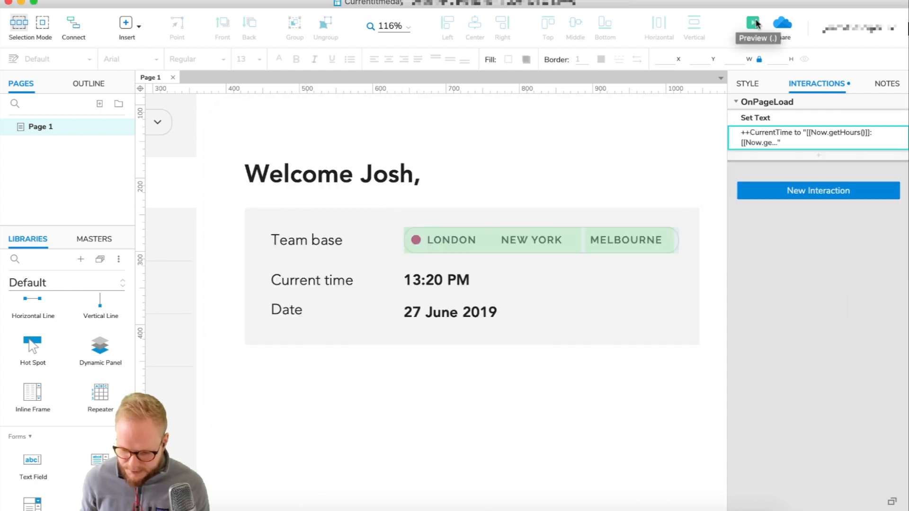
Preview the prototype in the browser to see the live hours-and-minutes time
left_click(754, 23)
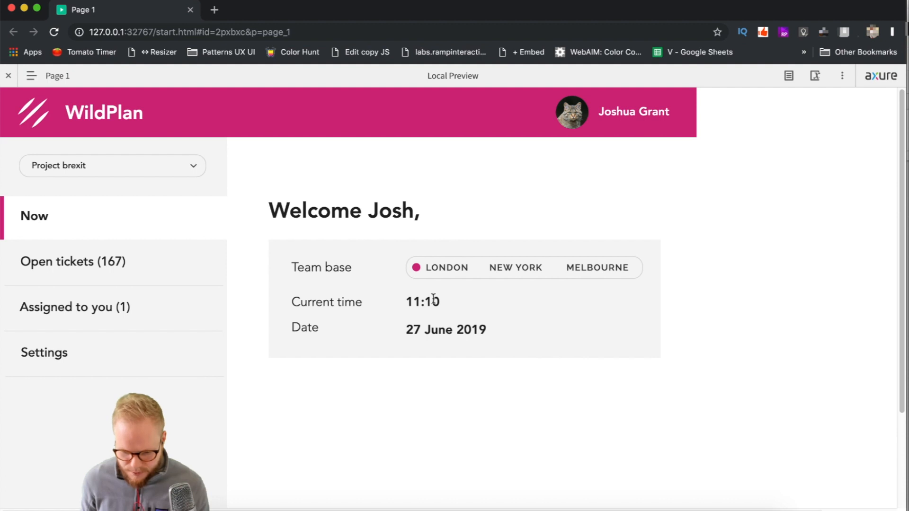
mouse_move(441, 306)
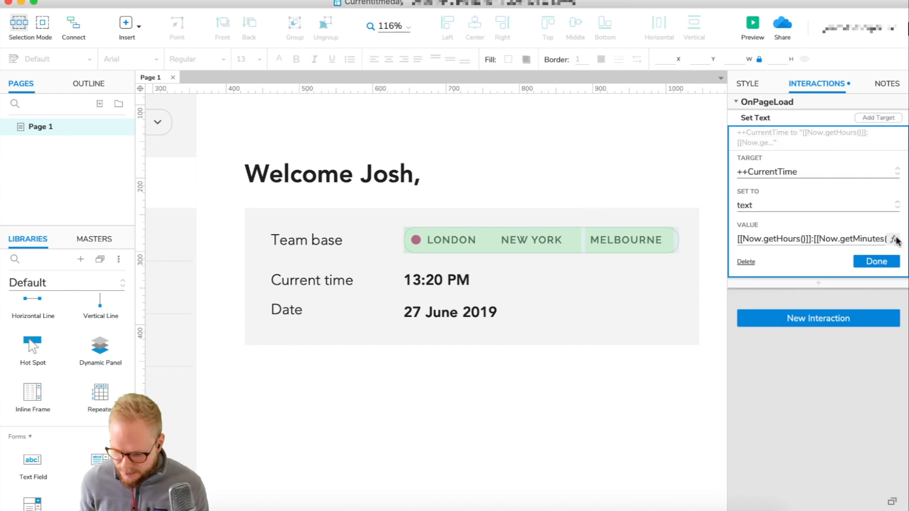
Append :[[Now.getSeconds()]] to the time value, confirm, and preview the prototype
left_click(893, 238)
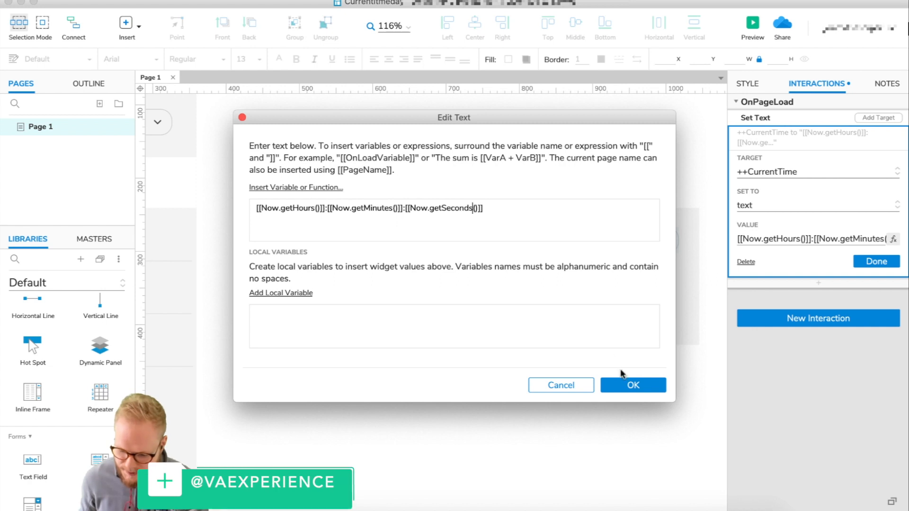
left_click(632, 385)
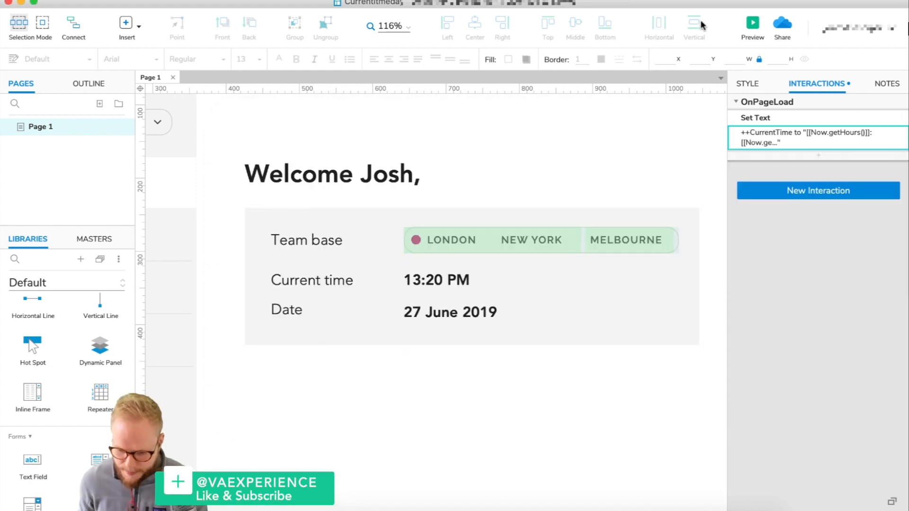
left_click(752, 23)
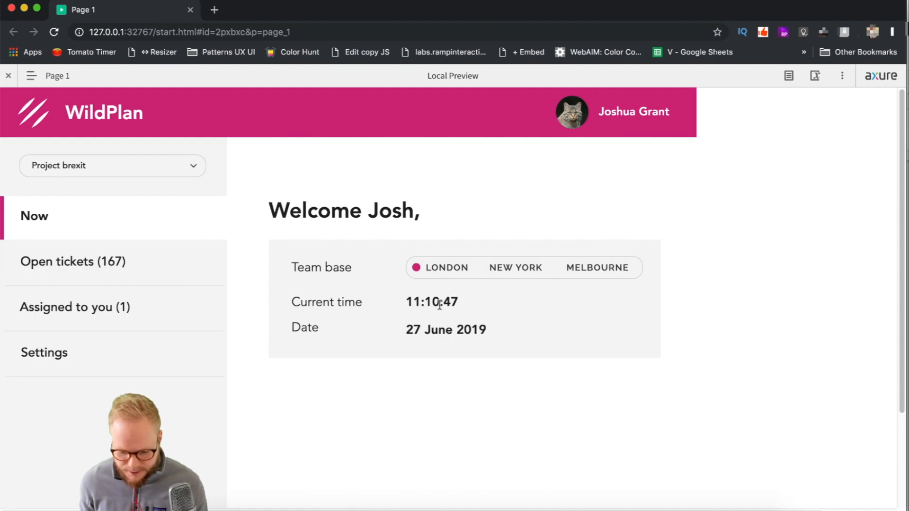
Inspect the previewed 11:10:47 time and switch back to the Axure RP window
double_click(450, 302)
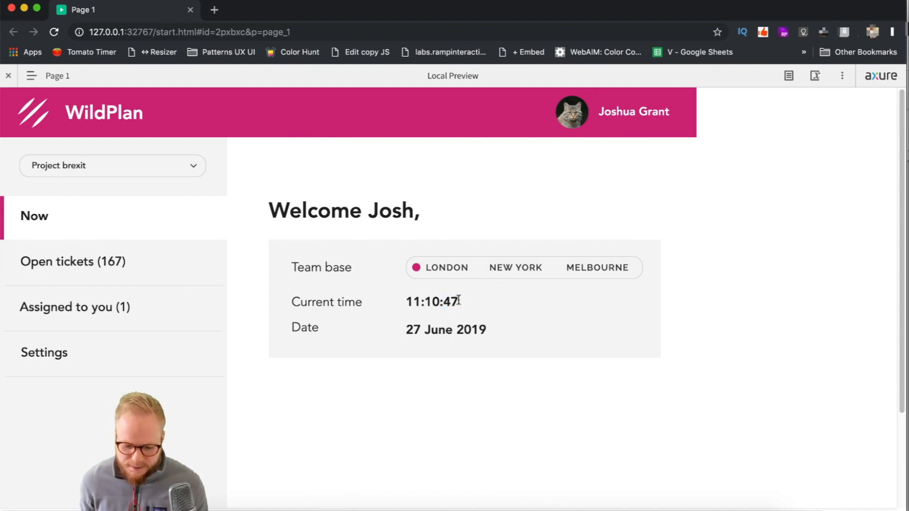
double_click(450, 302)
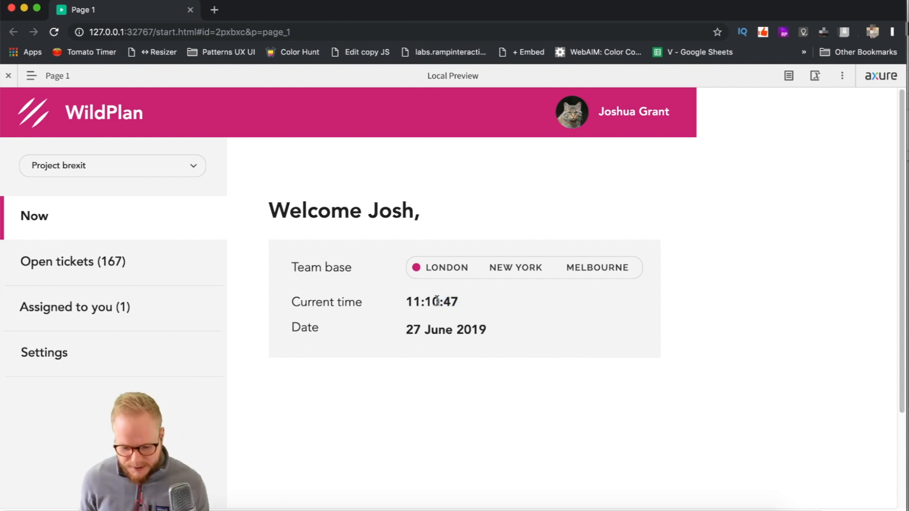
left_click(52, 32)
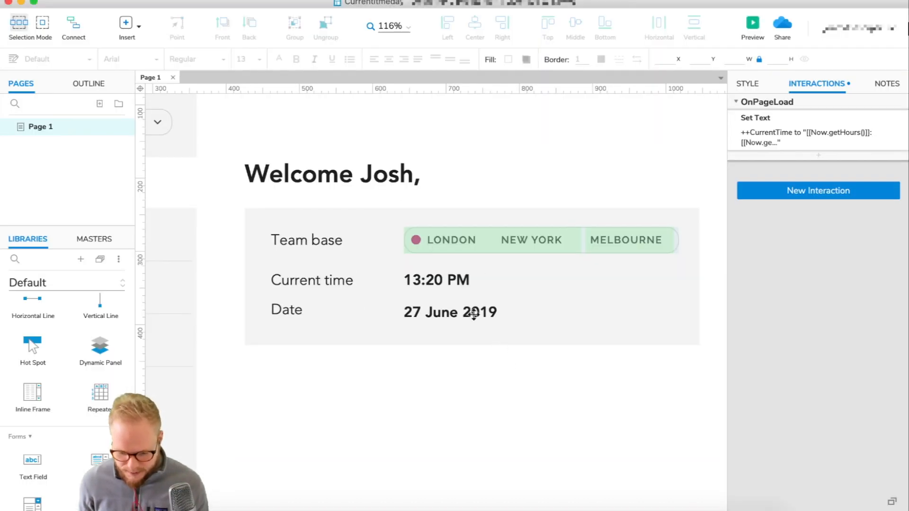
Remove the getSeconds part from the page-load time expression and confirm
left_click(436, 280)
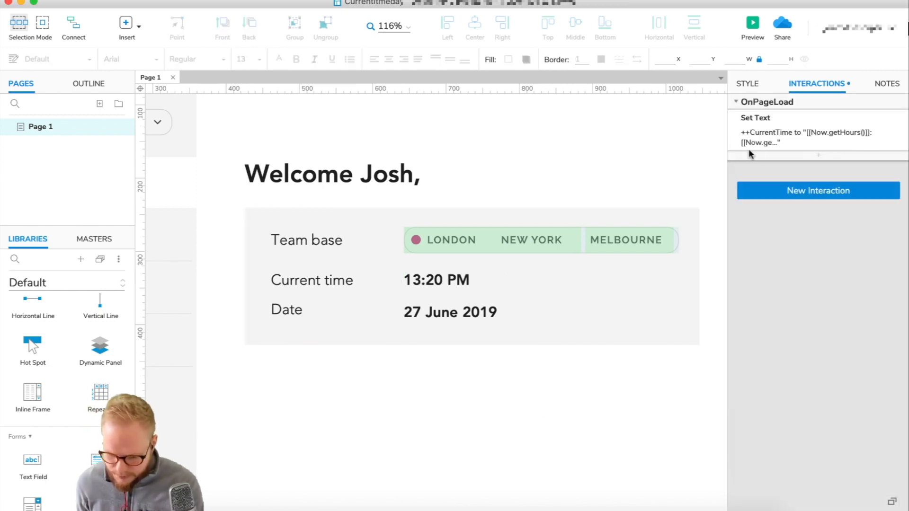
left_click(806, 137)
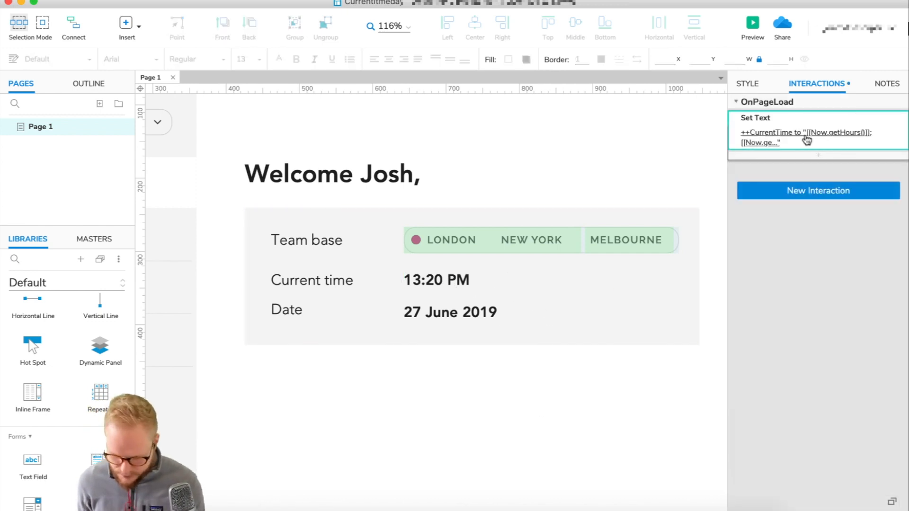
left_click(806, 137)
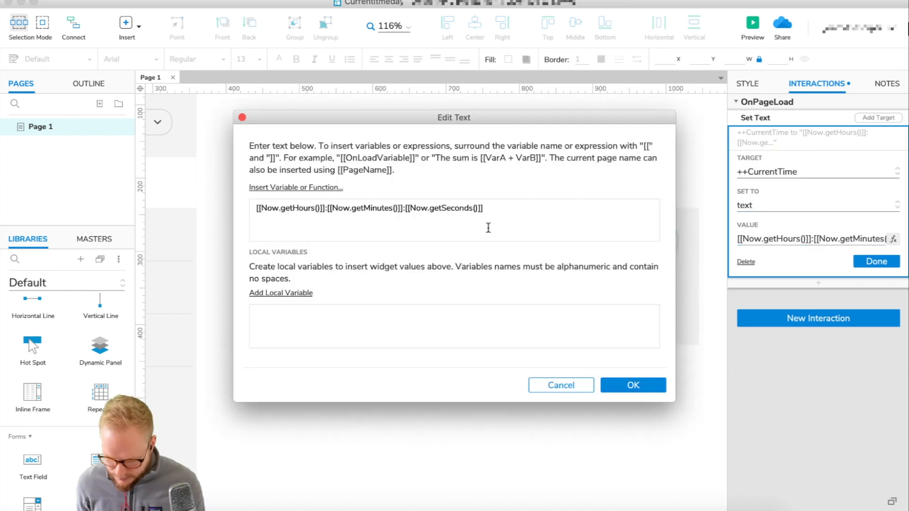
key("Backspace")
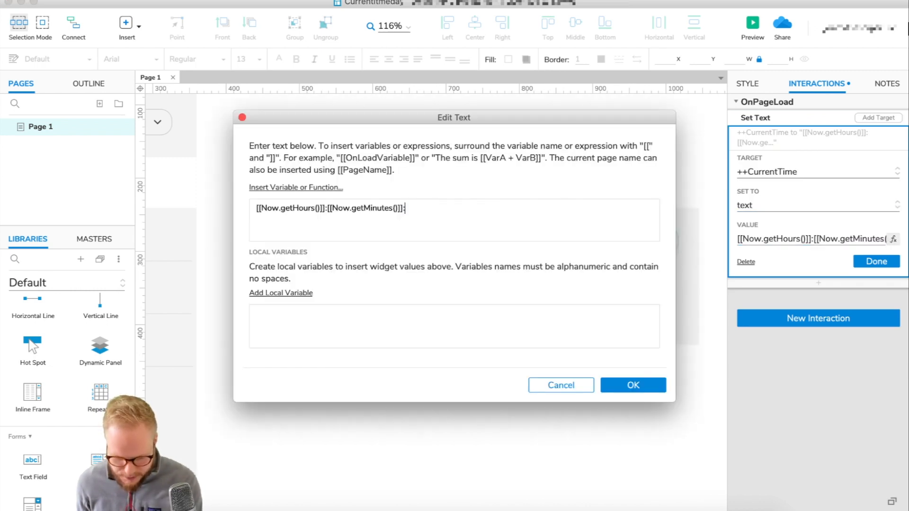
left_click(632, 384)
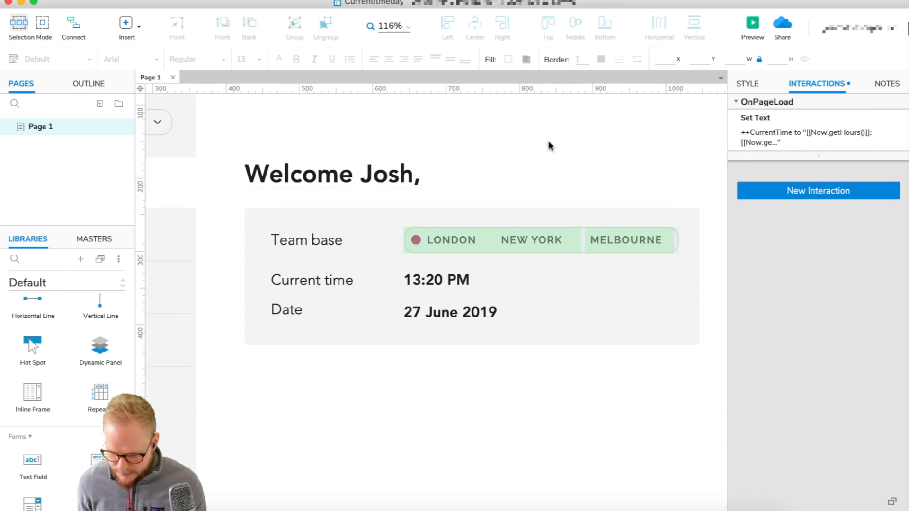
mouse_move(812, 122)
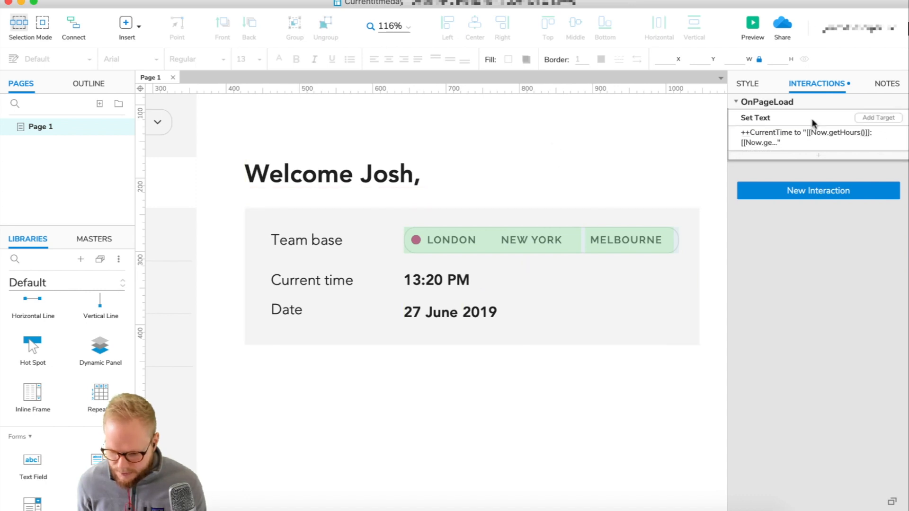
Add a ++CurrentDate target set to [[Now.getDate()]] for the day of month and confirm
left_click(756, 117)
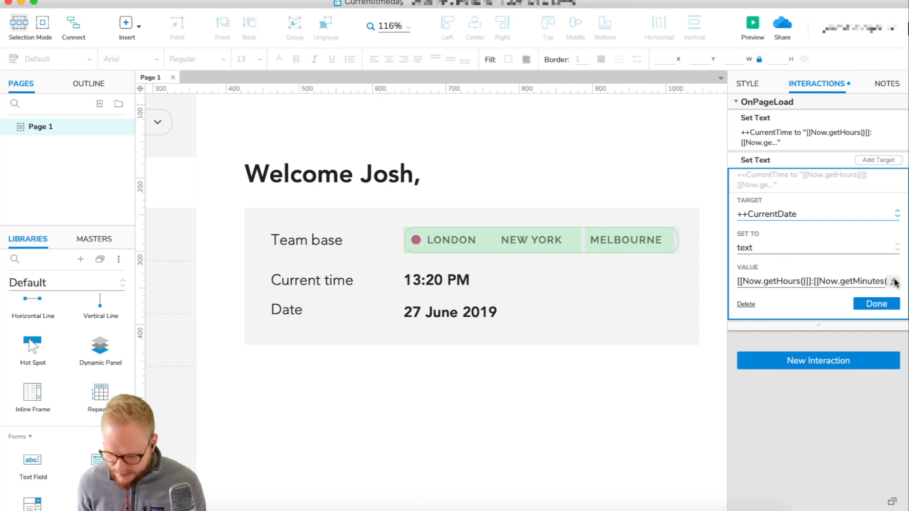
left_click(892, 281)
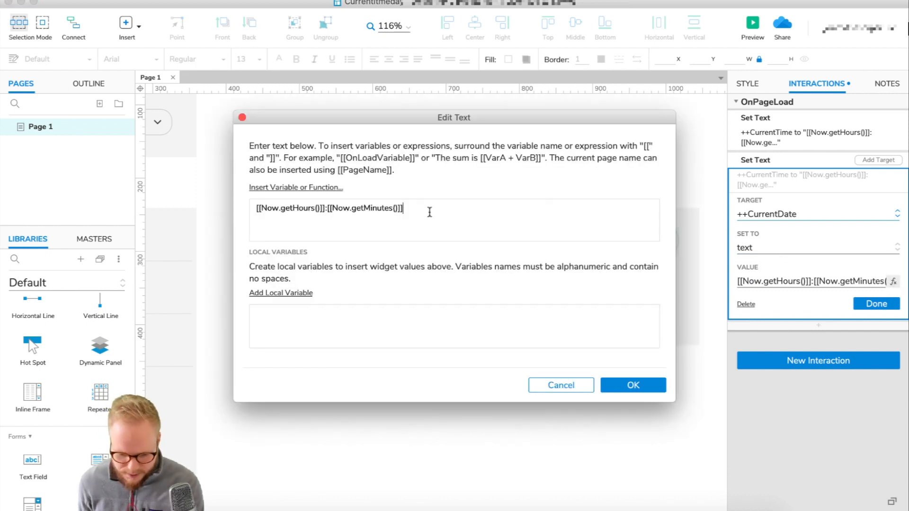
left_click(296, 188)
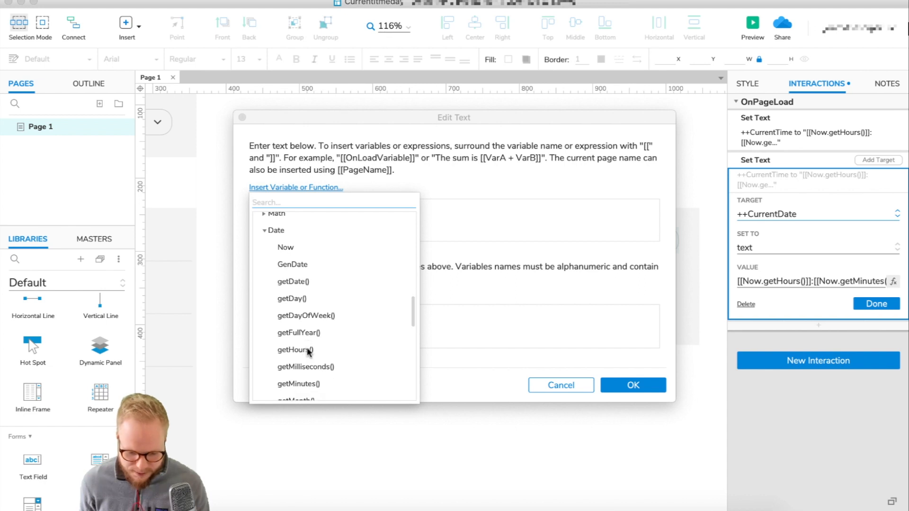
mouse_move(310, 295)
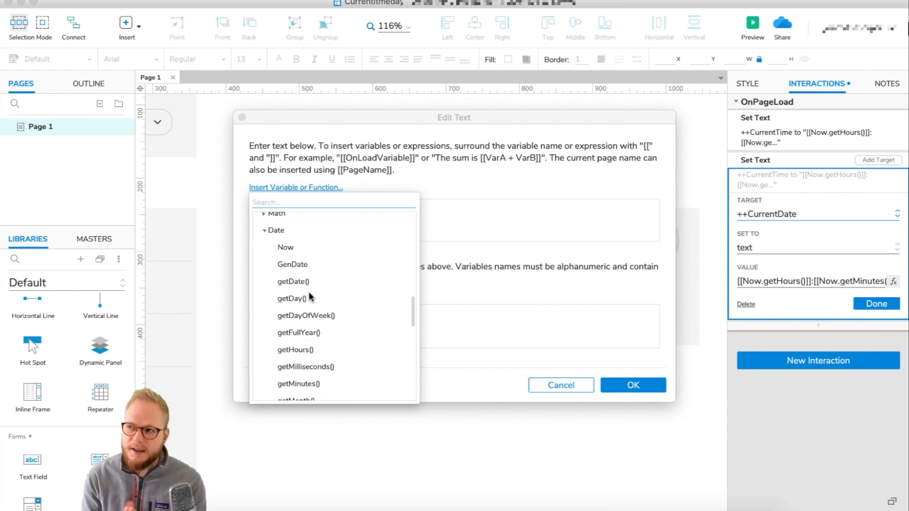
left_click(292, 282)
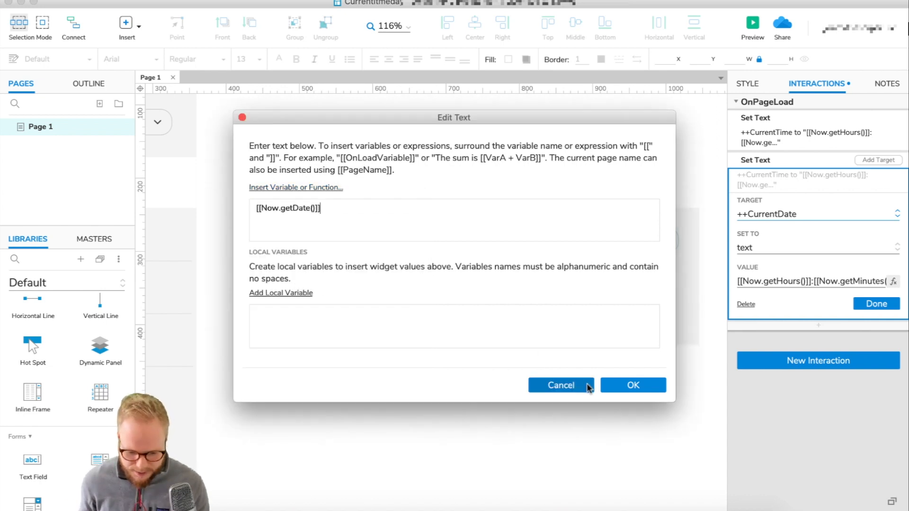
left_click(632, 385)
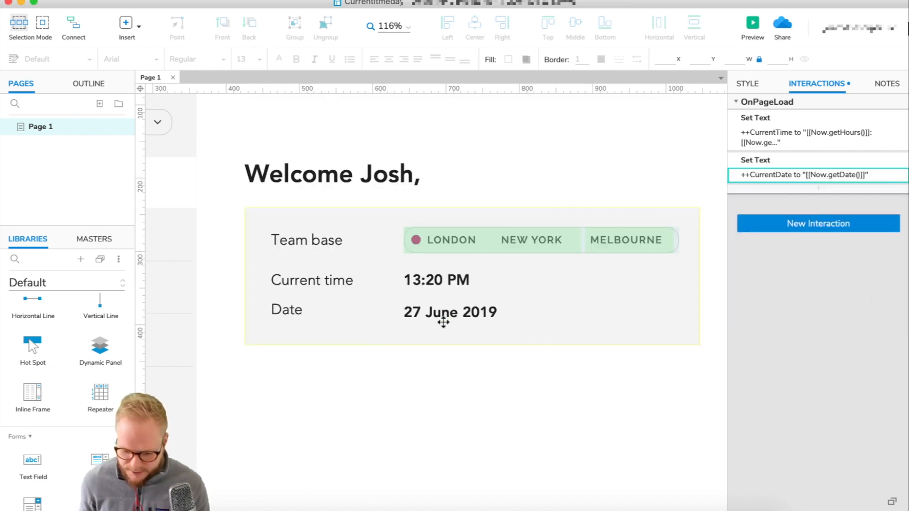
left_click(752, 21)
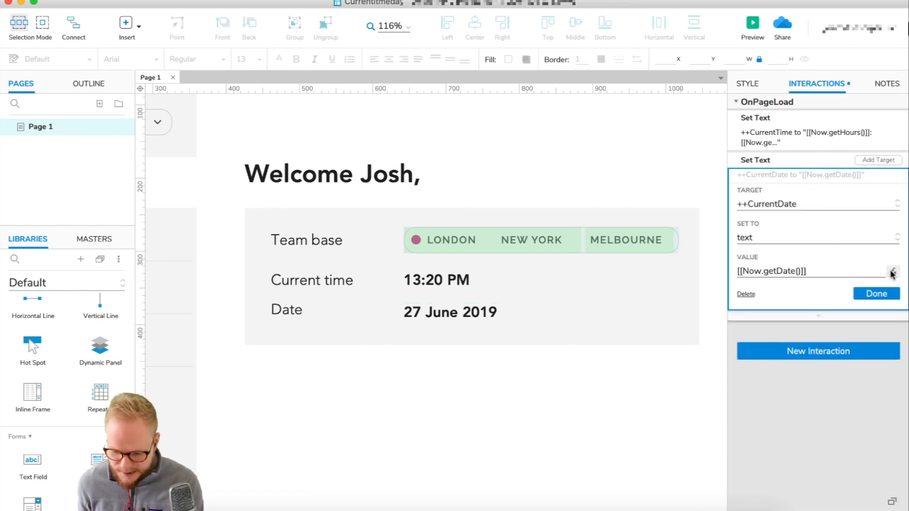
Build the date value from getDay() and getMonthName() separated by commas in the expression editor
left_click(892, 271)
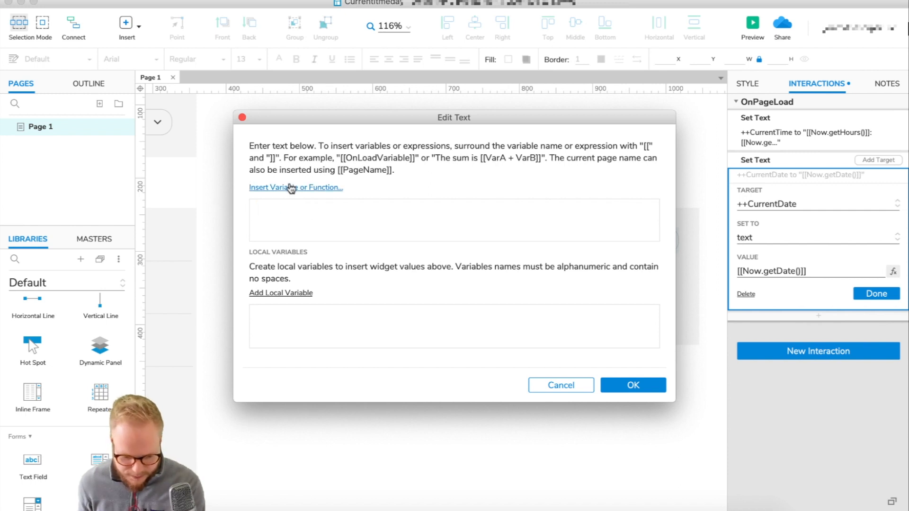
left_click(296, 187)
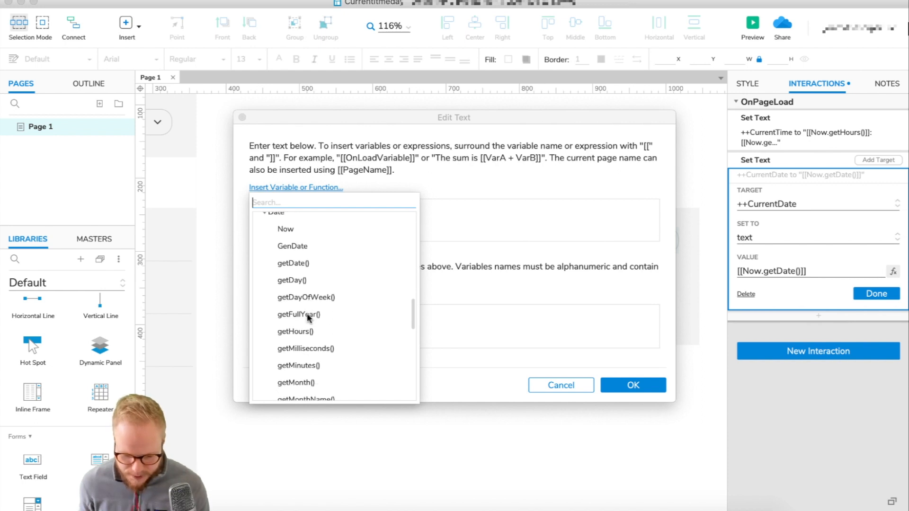
scroll("down", 3)
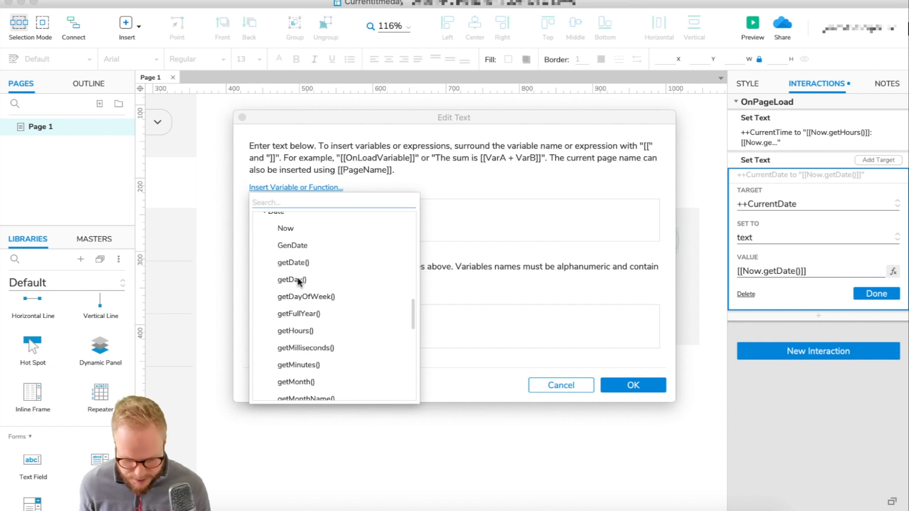
left_click(291, 279)
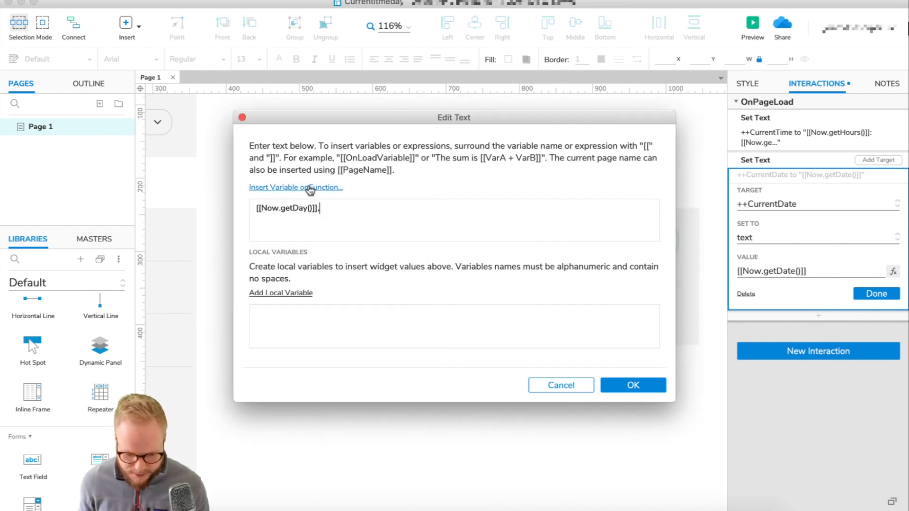
left_click(295, 187)
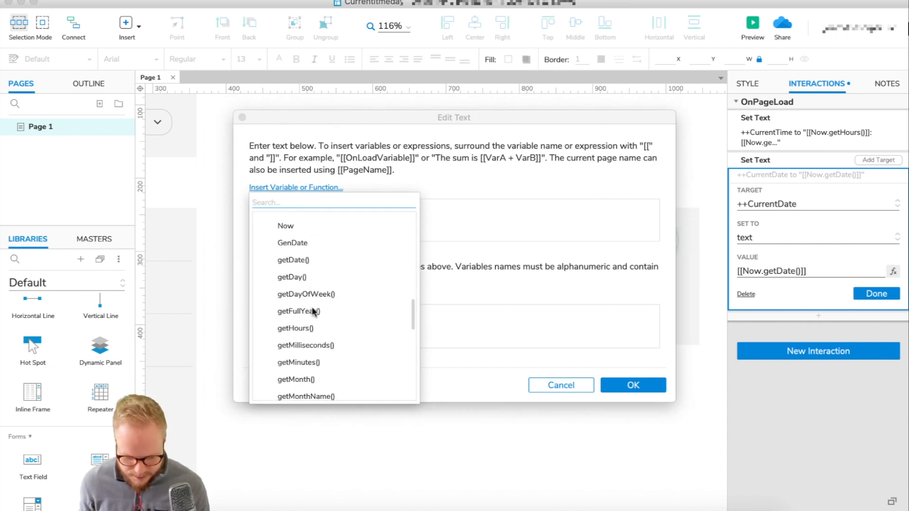
scroll("down", 3)
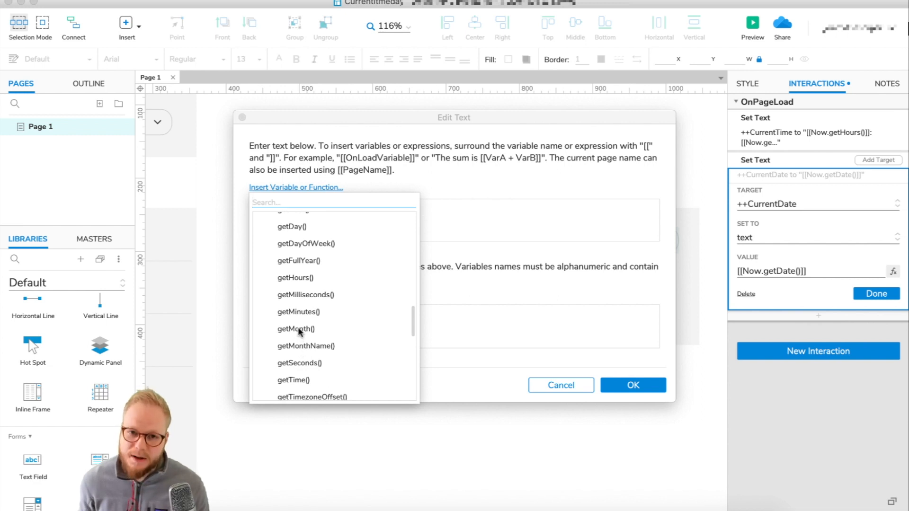
left_click(305, 346)
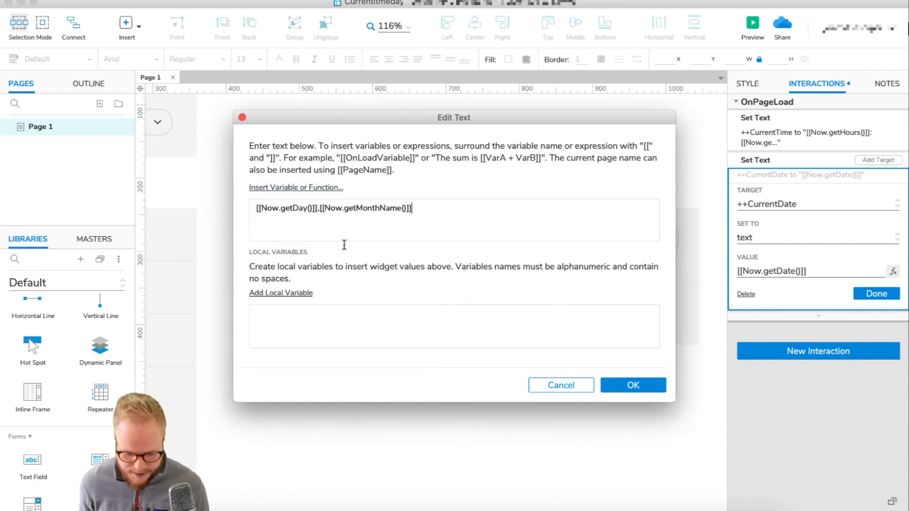
type(",")
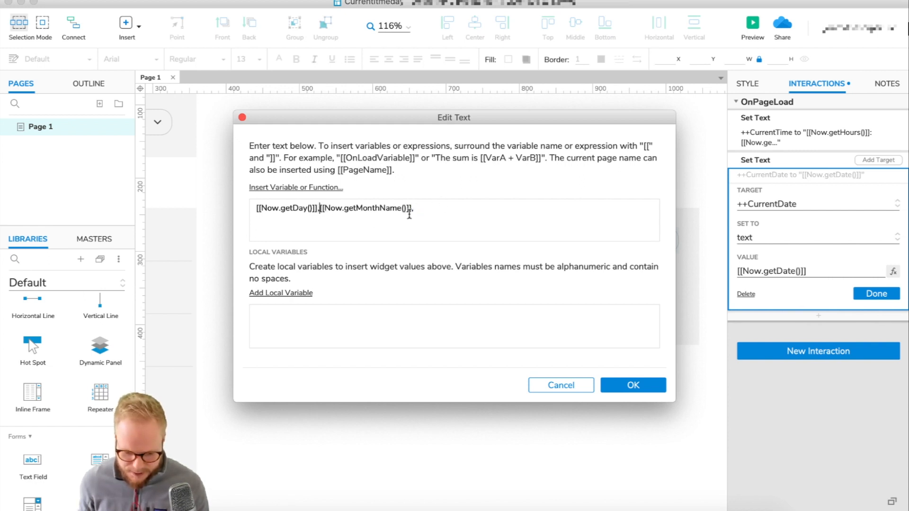
left_click(295, 188)
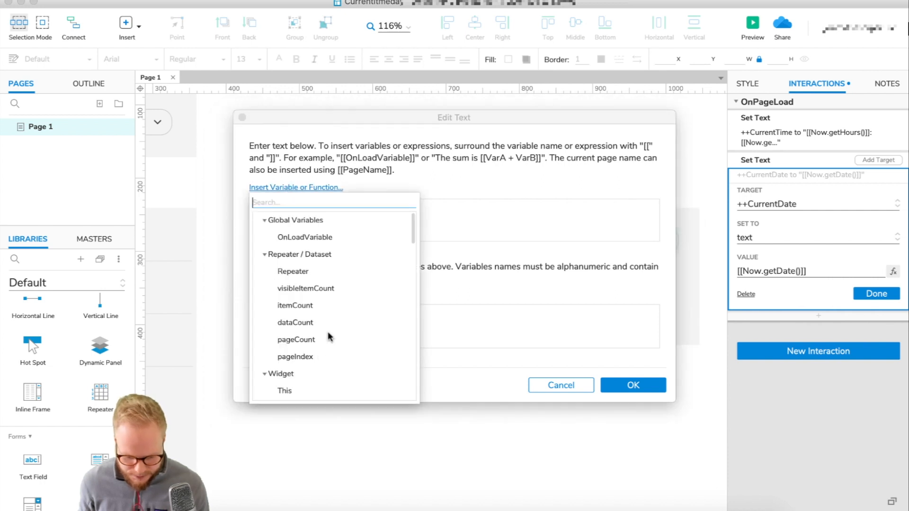
scroll("down", 3)
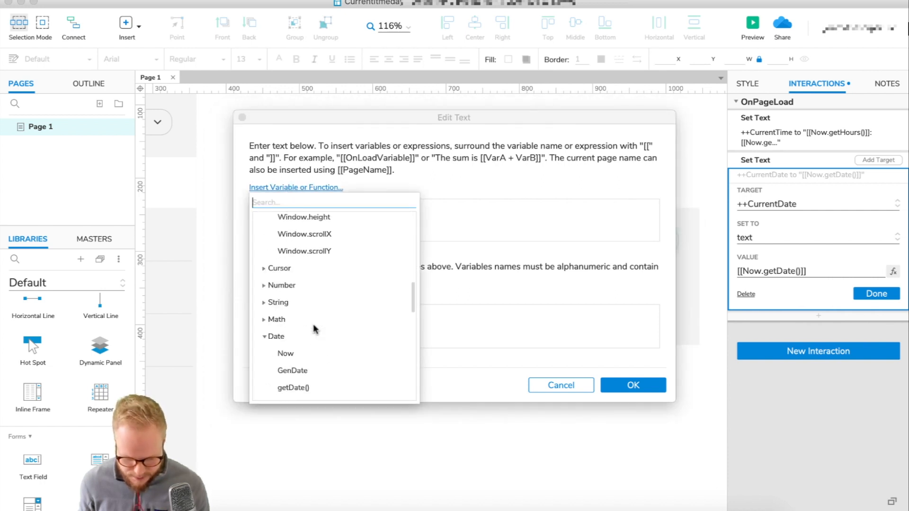
scroll("down", 3)
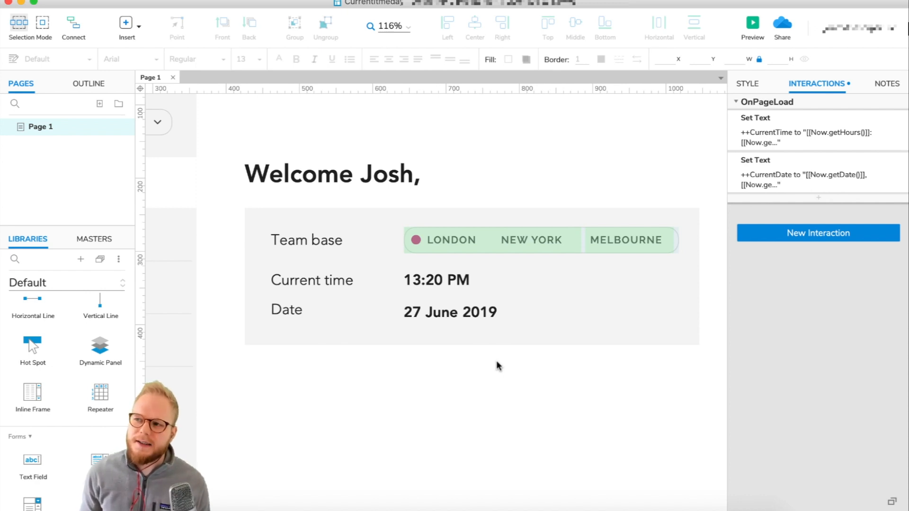
mouse_move(805, 153)
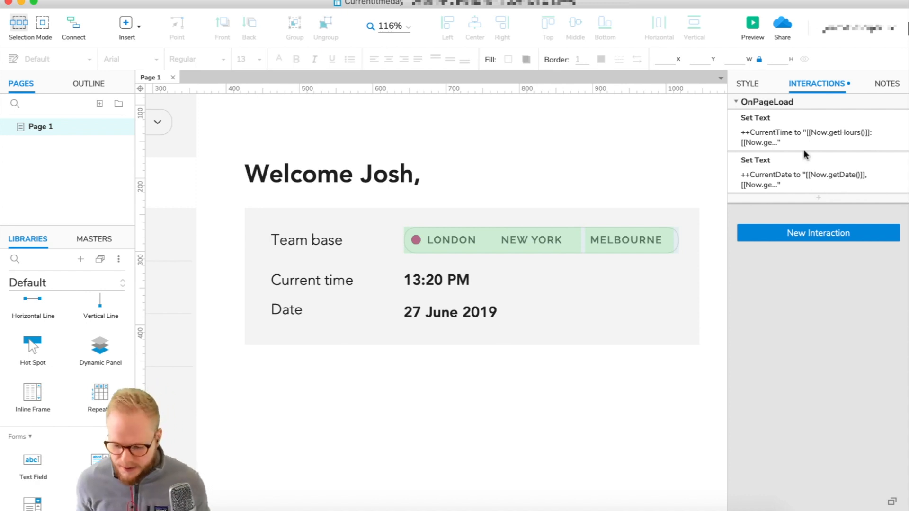
Set the New York hotspot's CurrentTime value to getHours()-5 and confirm
left_click(531, 240)
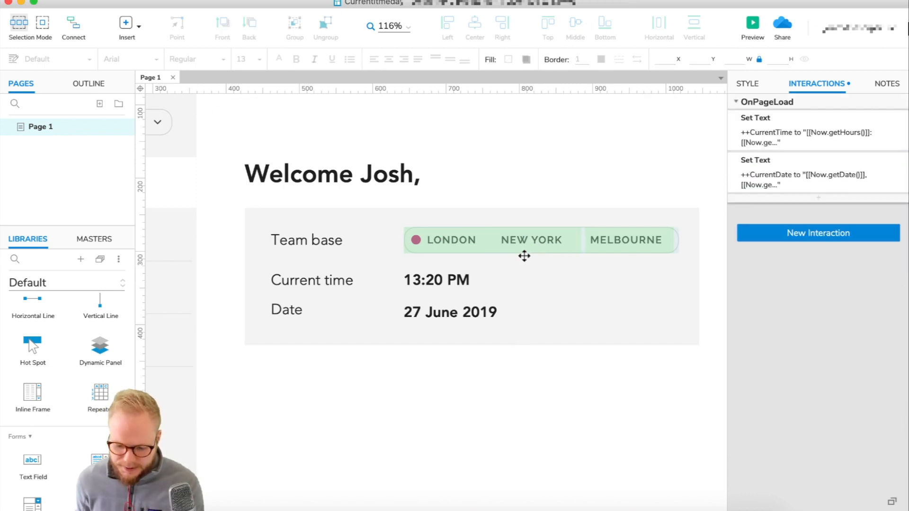
left_click(531, 240)
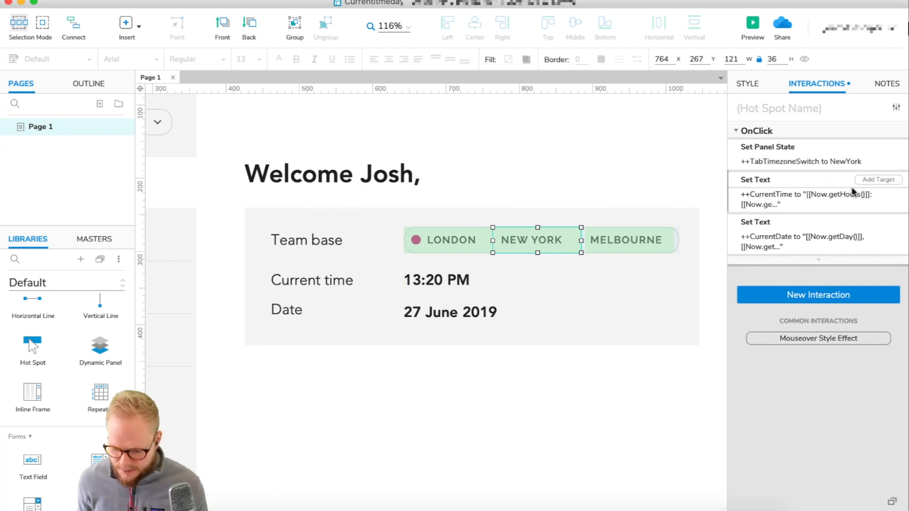
left_click(806, 189)
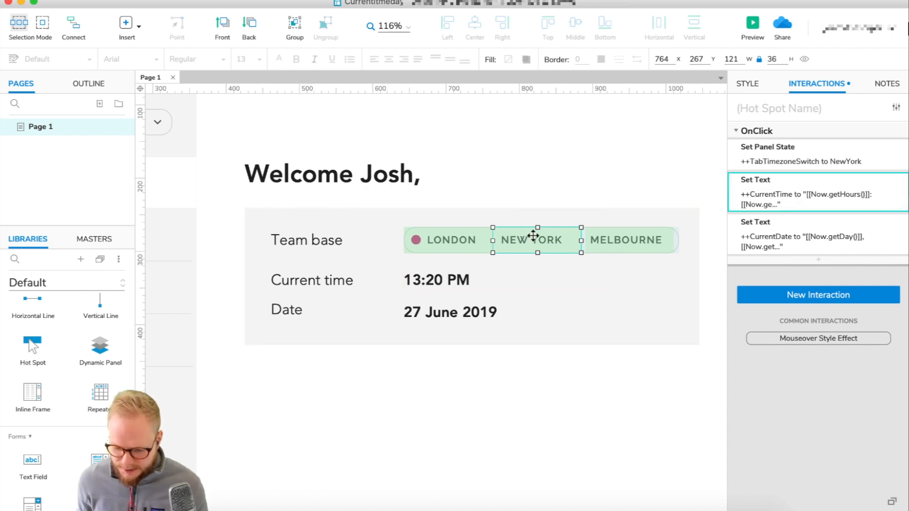
left_click(756, 179)
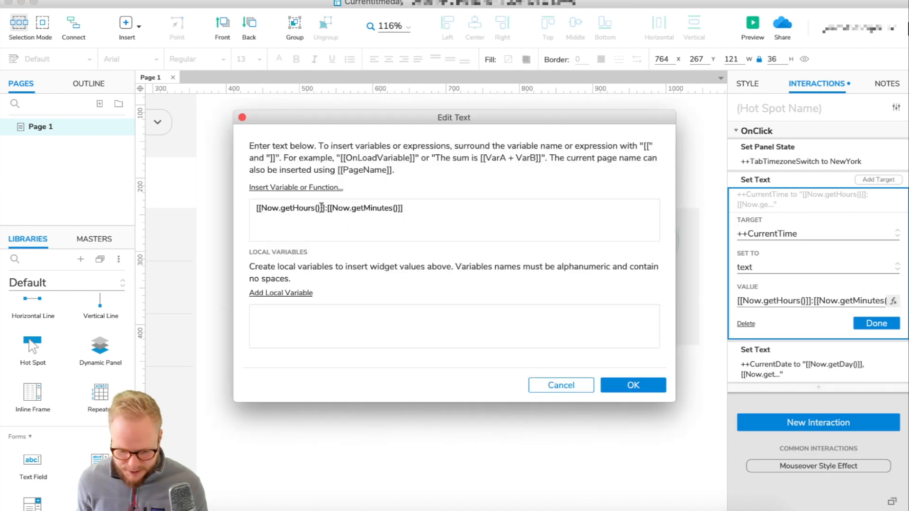
type("-5")
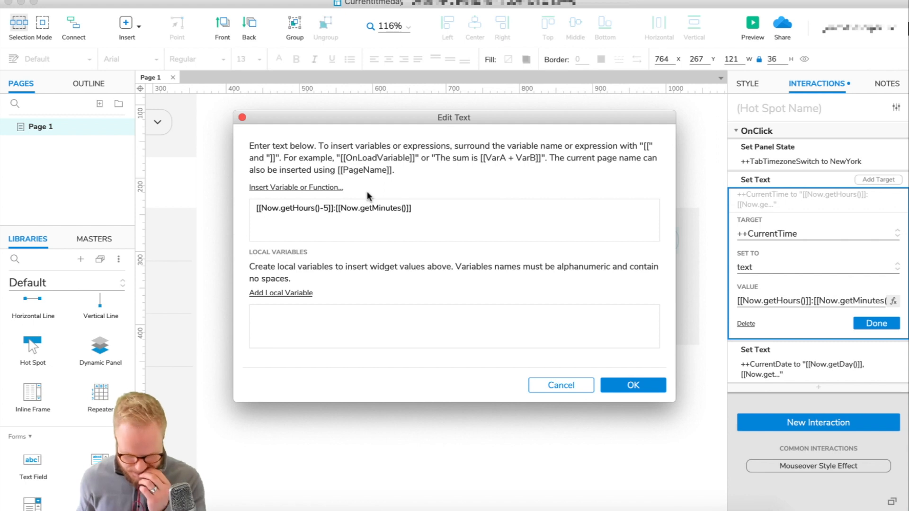
left_click(329, 208)
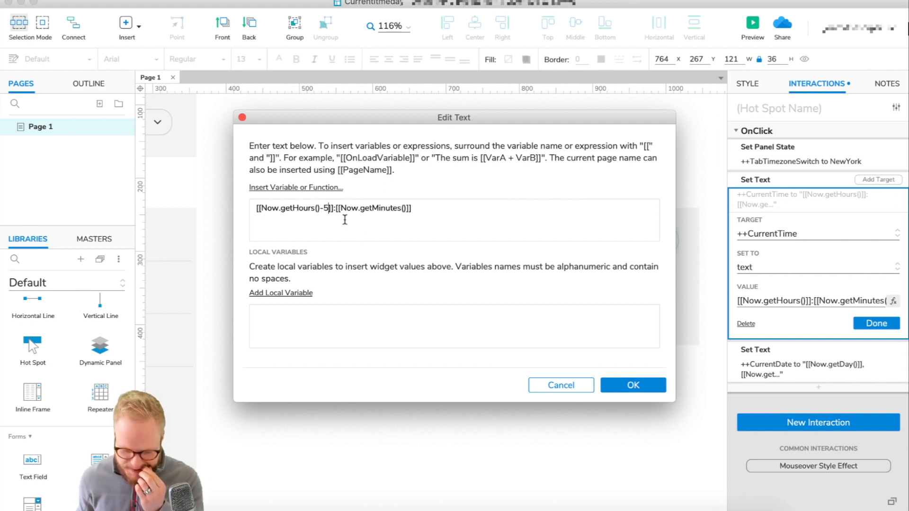
mouse_move(376, 218)
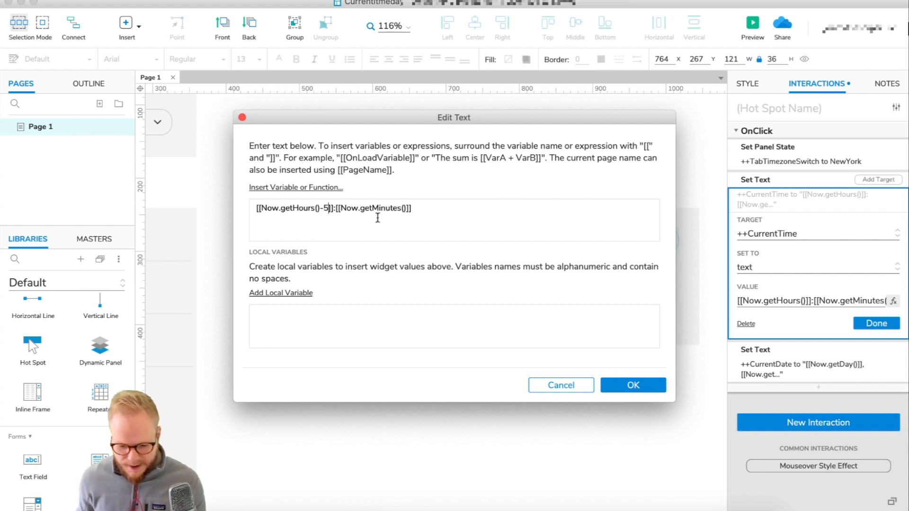
left_click(632, 384)
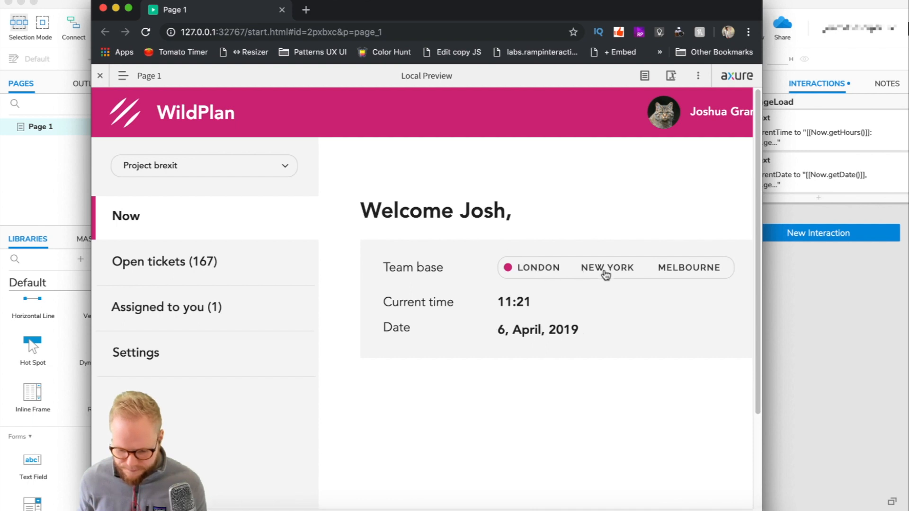
Compare New York 6:21 and London 11:21 in the preview against a world clock, then return to Axure
left_click(606, 267)
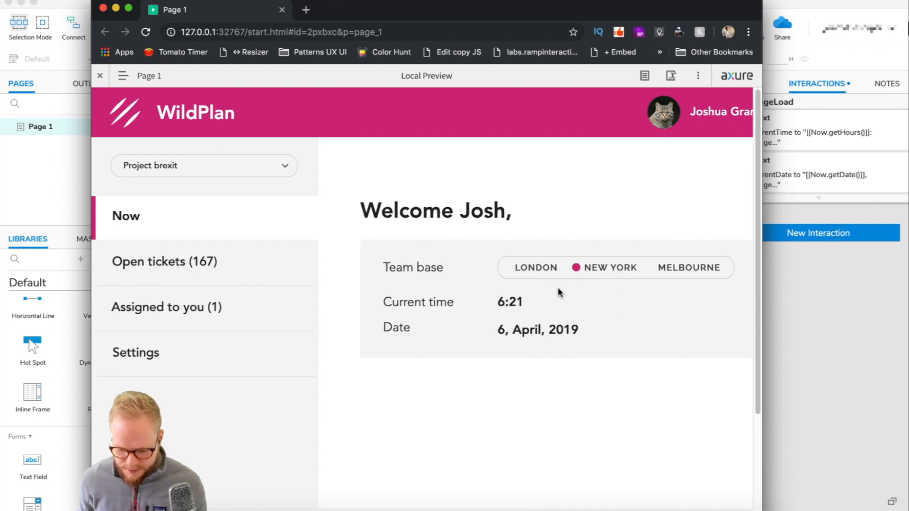
left_click(535, 267)
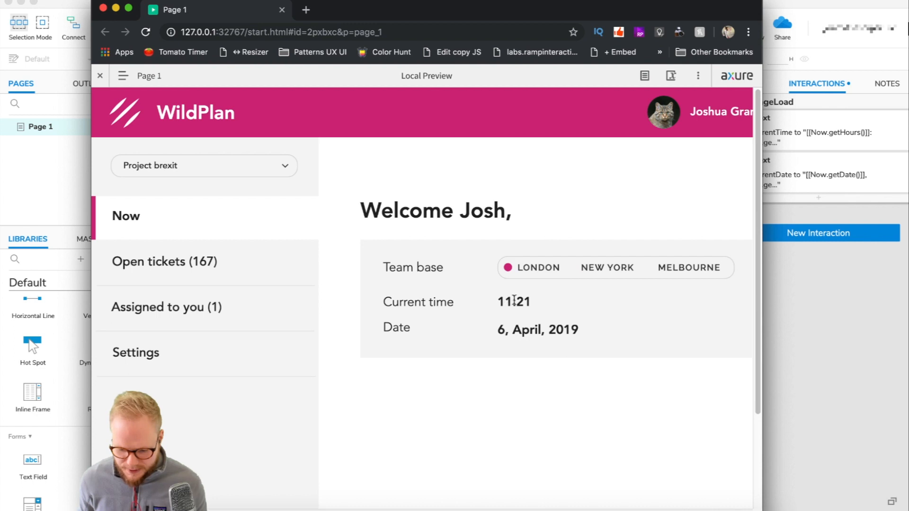
left_click(606, 267)
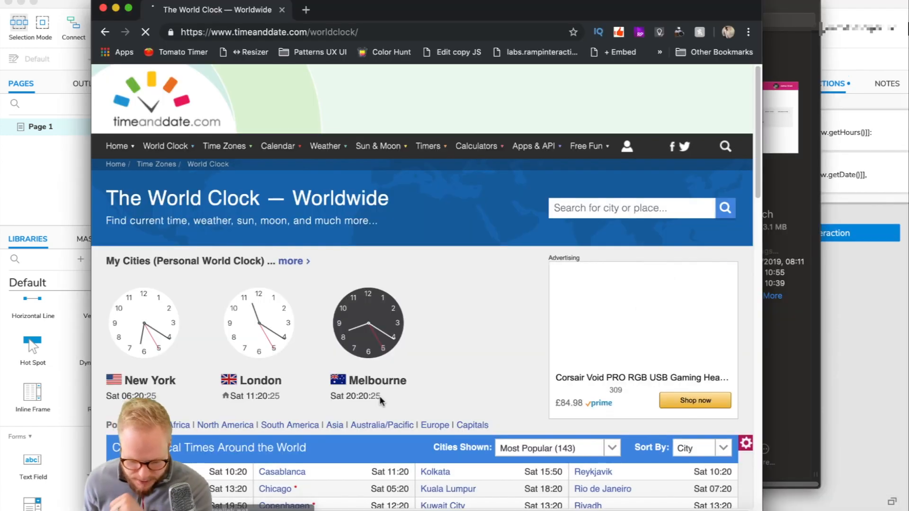
left_click(378, 381)
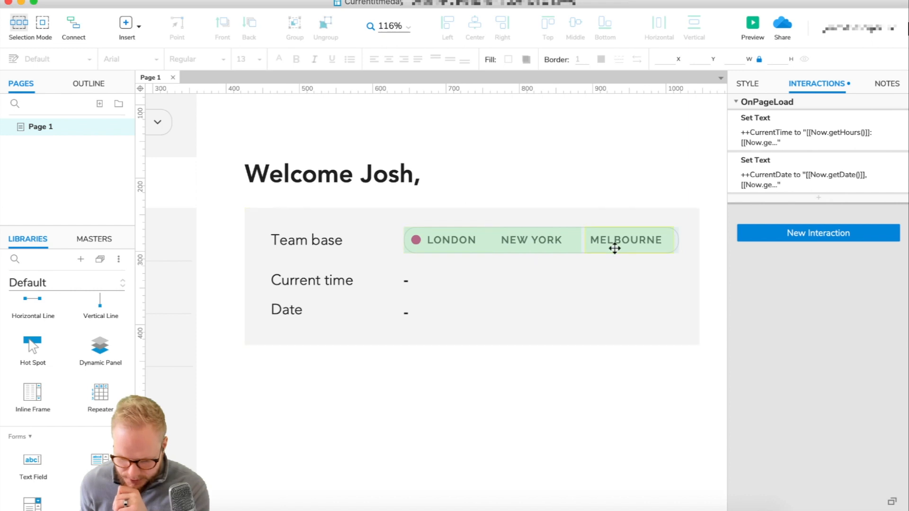
Paste the Set Text actions onto the Melbourne hotspot with getHours()+10, confirm, and preview
left_click(625, 240)
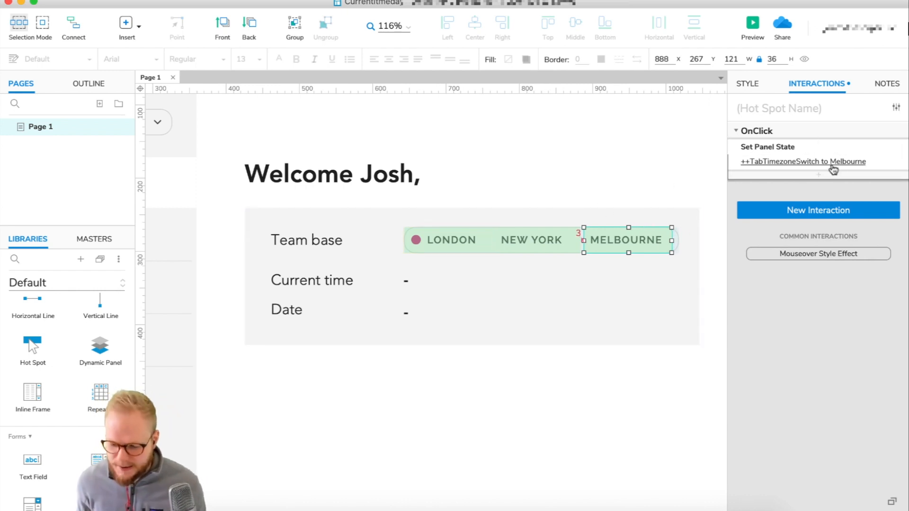
left_click(531, 240)
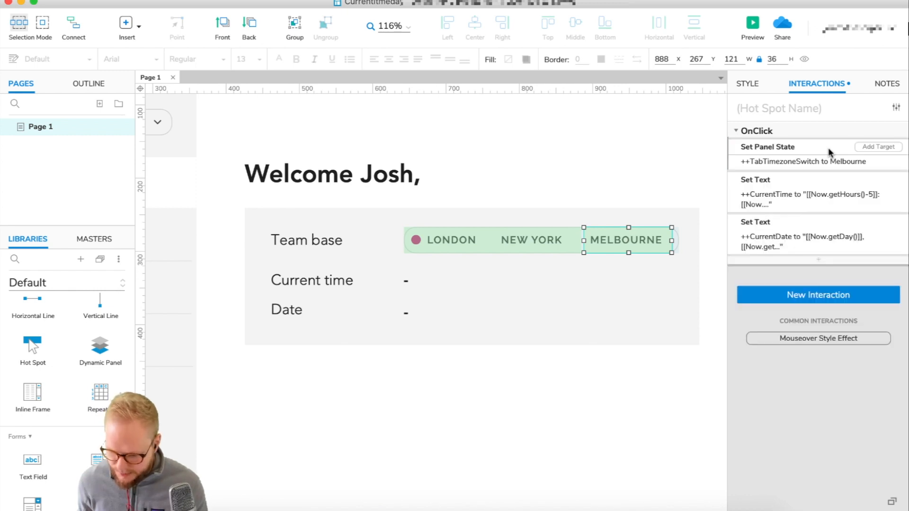
left_click(756, 180)
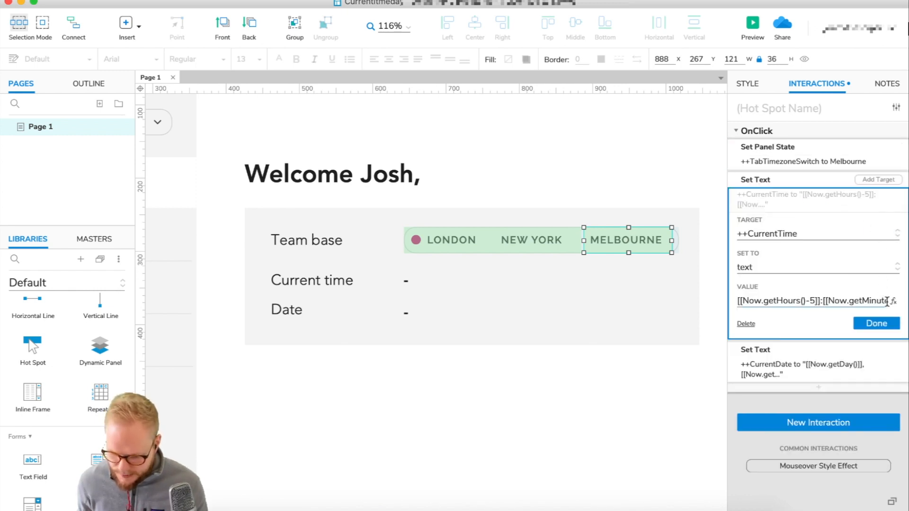
left_click(894, 301)
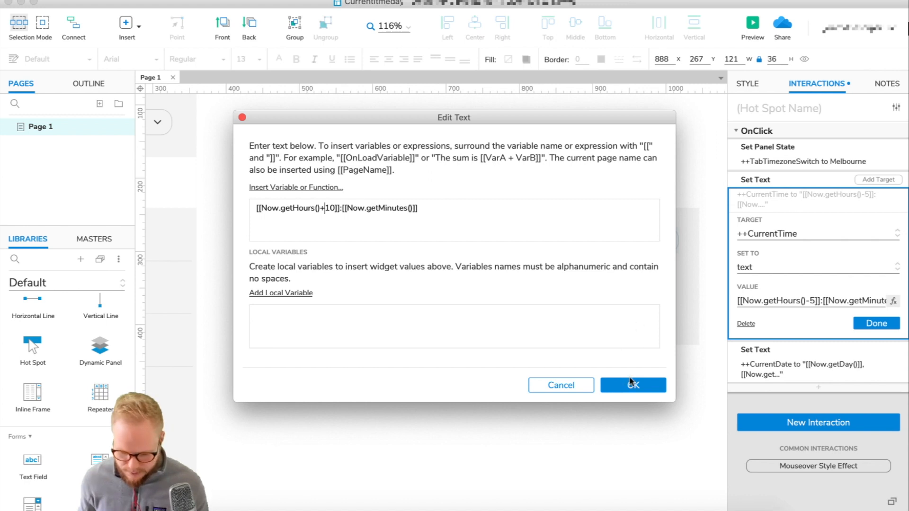
left_click(633, 385)
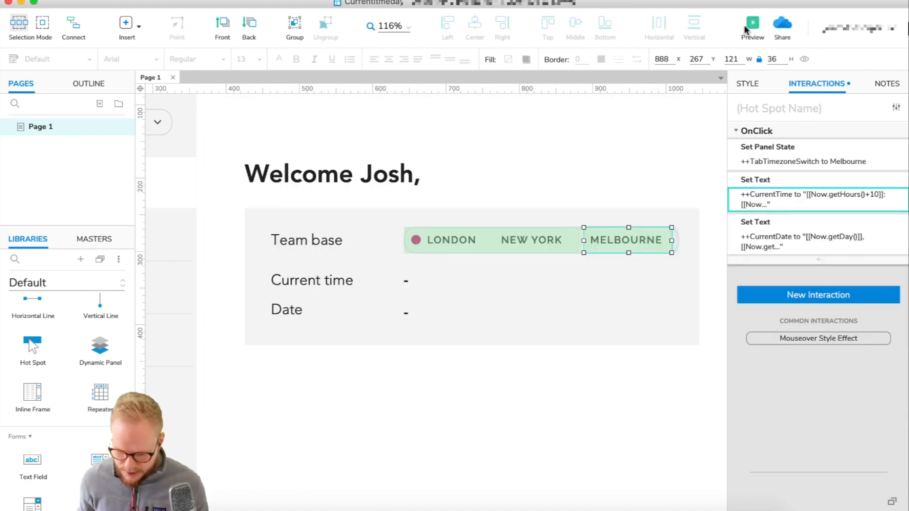
left_click(753, 23)
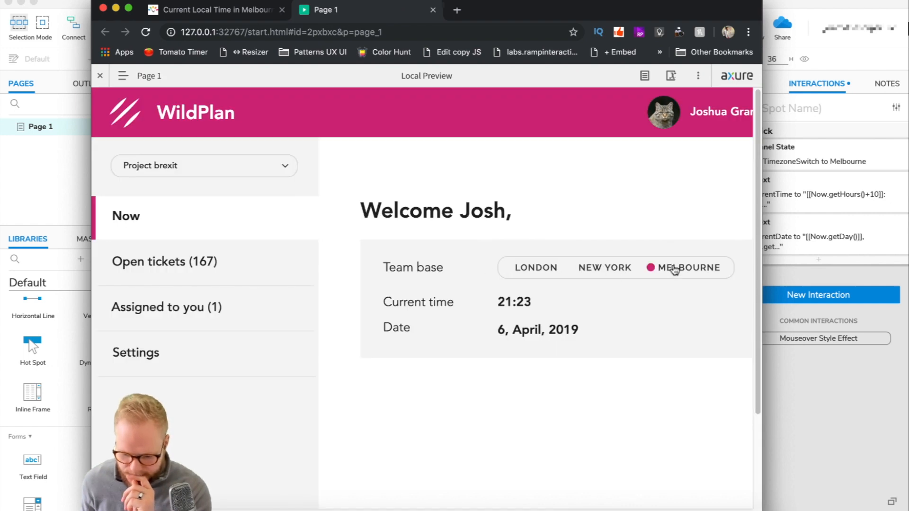
Confirm London shows 11:23 and Melbourne 21:23, then return to the editor
left_click(535, 267)
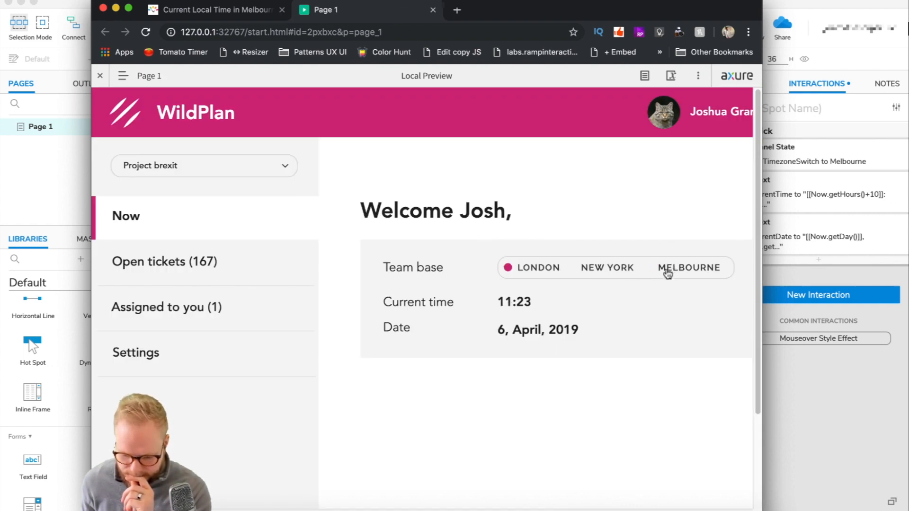
left_click(689, 267)
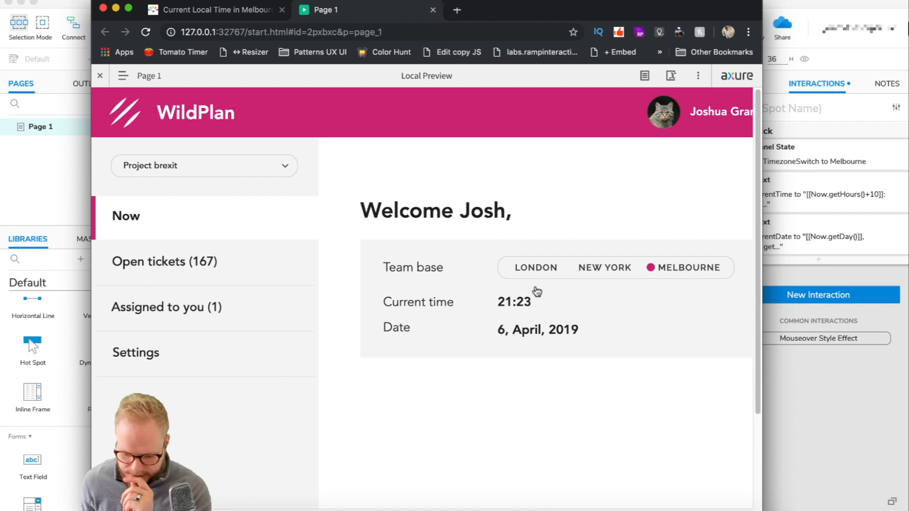
left_click(604, 267)
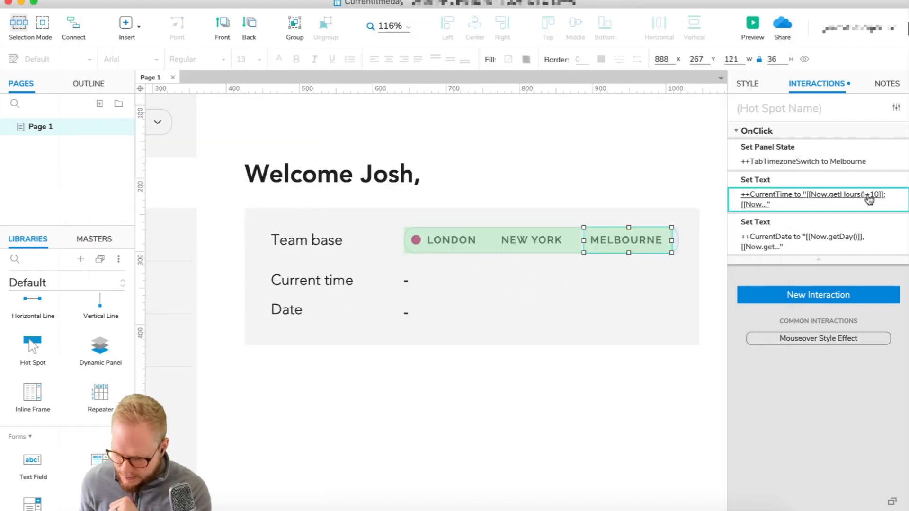
Edit the +10 hour offset in Melbourne's Set Text CurrentTime and preview
left_click(818, 194)
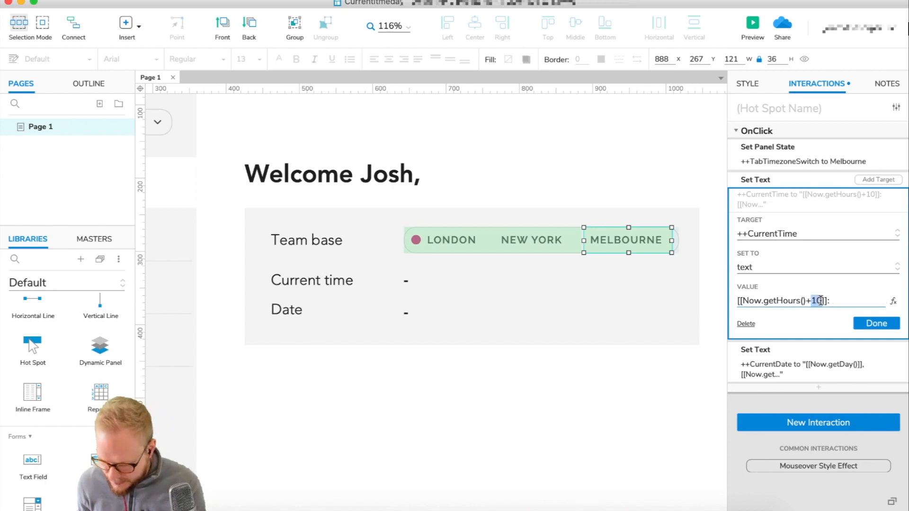
left_click(876, 323)
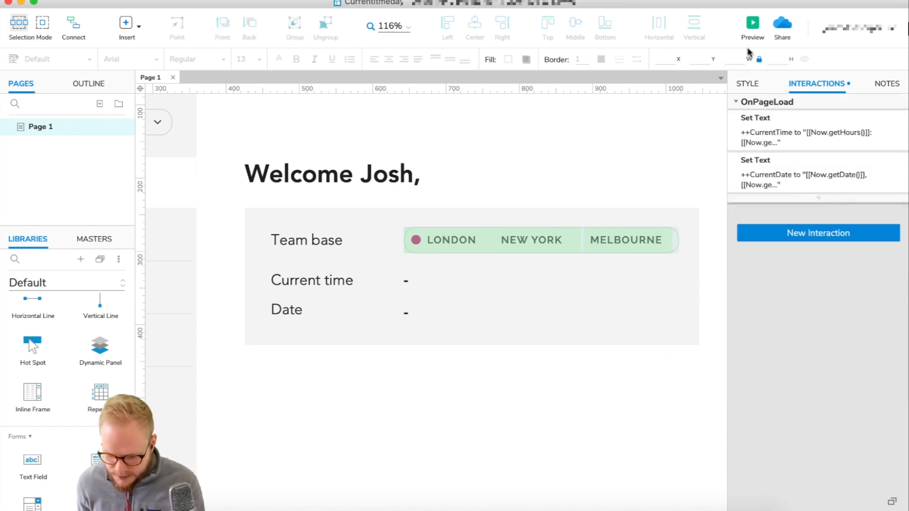
left_click(752, 22)
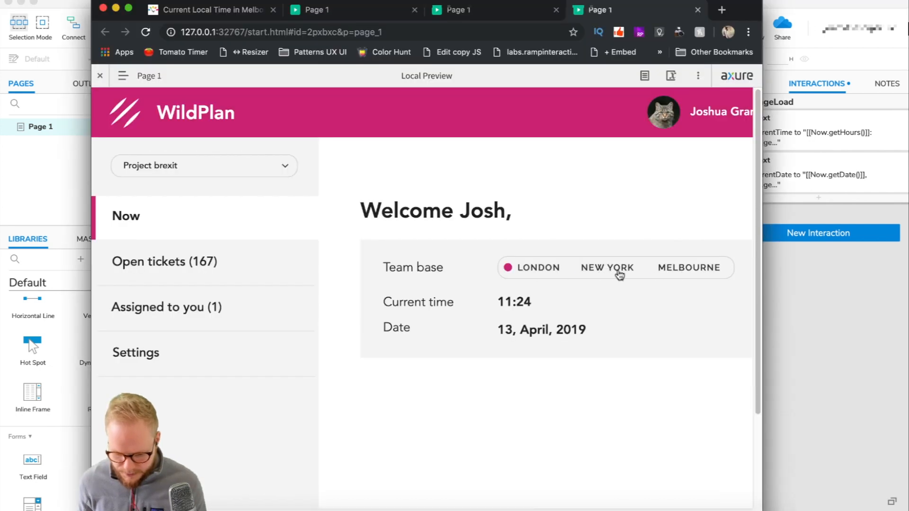
mouse_move(534, 307)
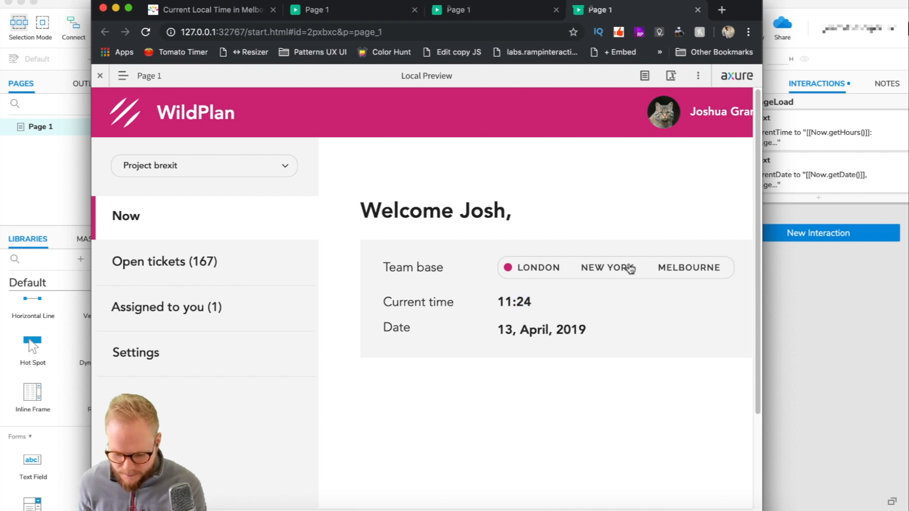
Verify Melbourne reads 20:45 on 13, April, 2019, then close the preview window
left_click(689, 267)
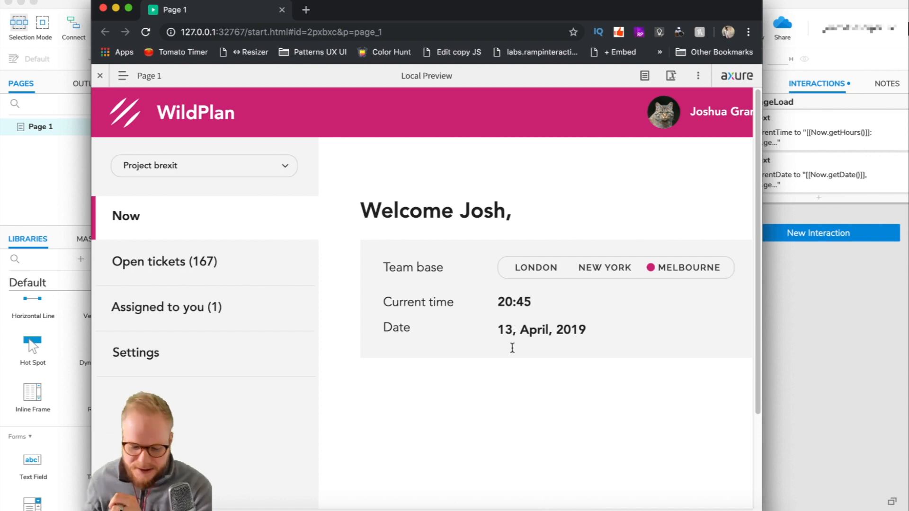
double_click(504, 329)
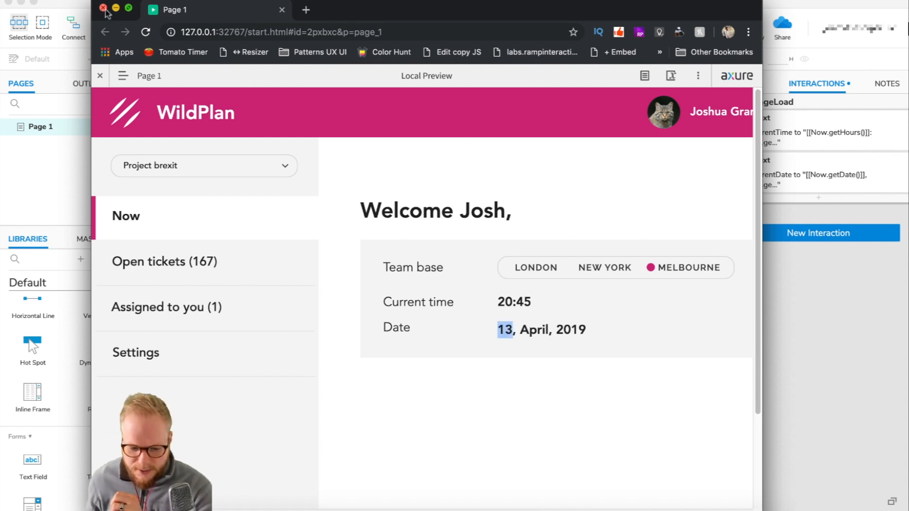
left_click(102, 8)
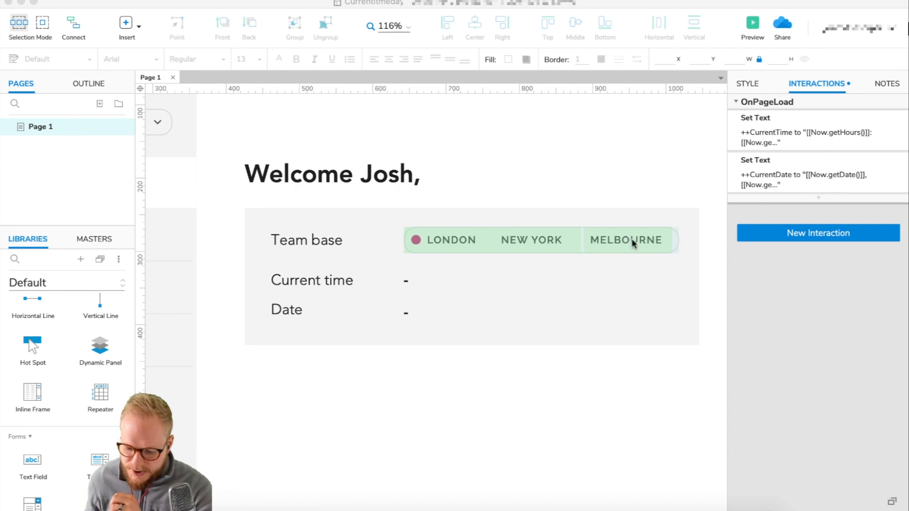
Duplicate Melbourne's Case 1 into Case 2 with a 'value' condition
left_click(626, 240)
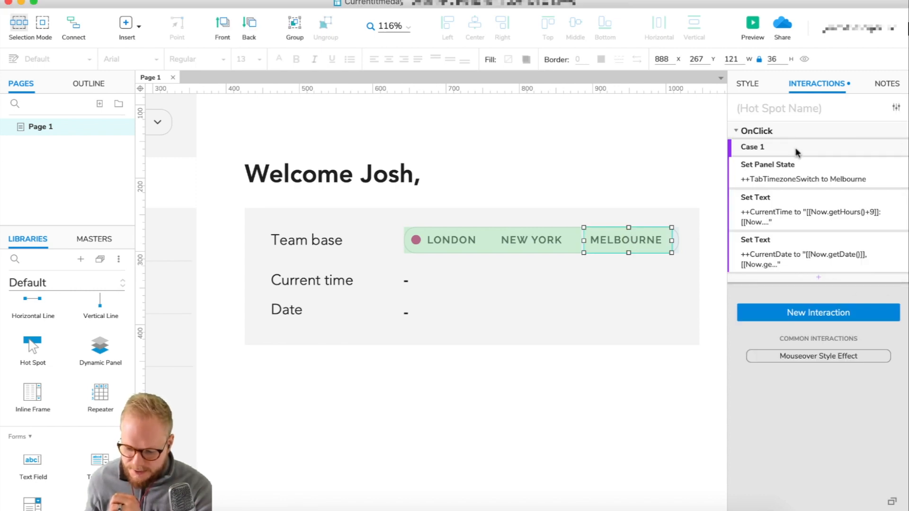
mouse_move(781, 147)
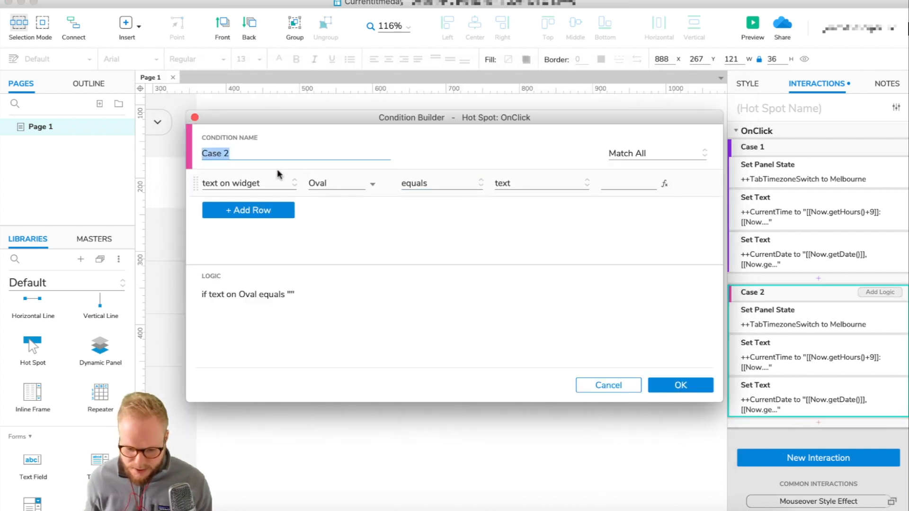
left_click(248, 182)
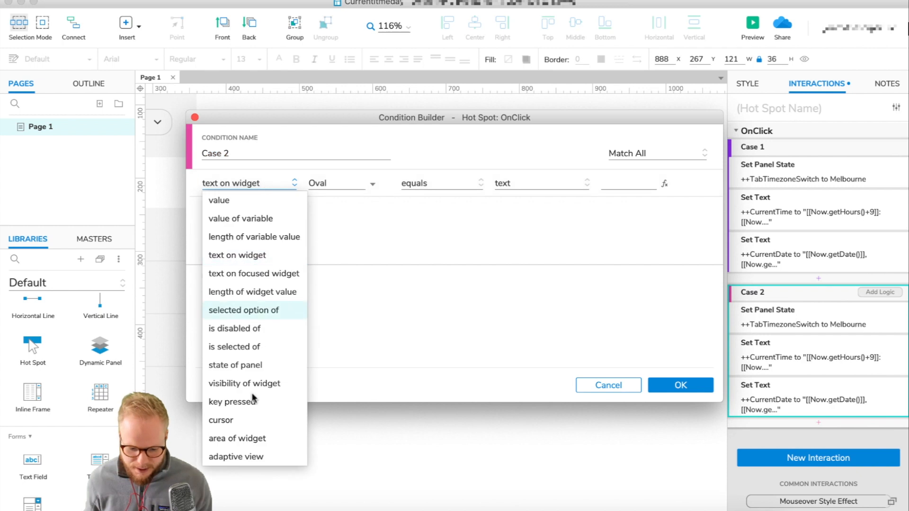
left_click(217, 200)
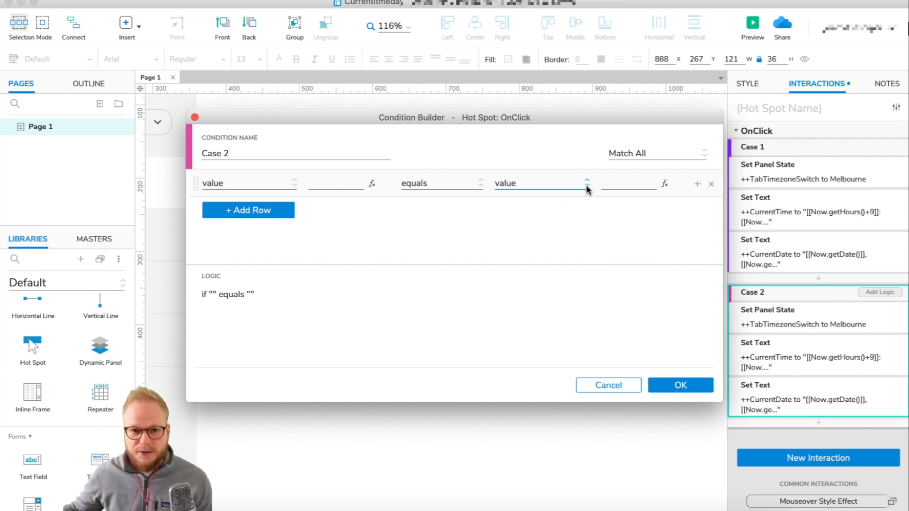
mouse_move(585, 196)
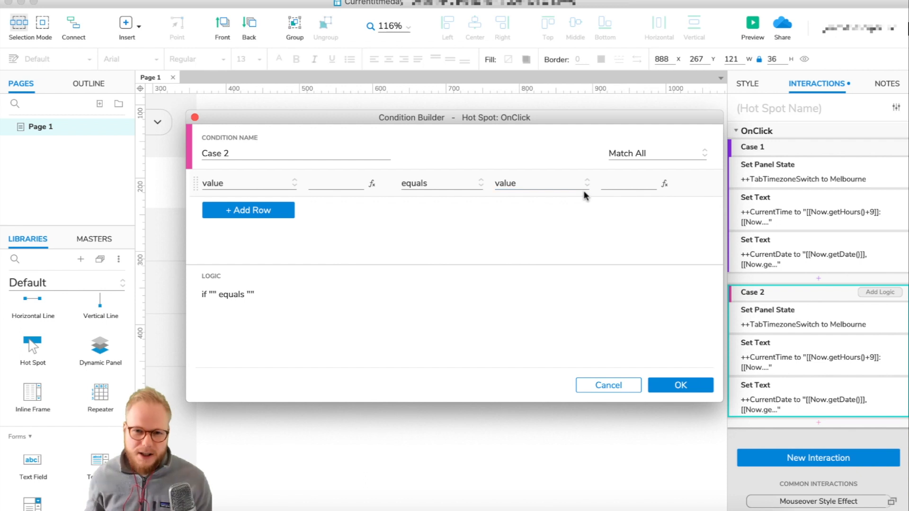
left_click(680, 384)
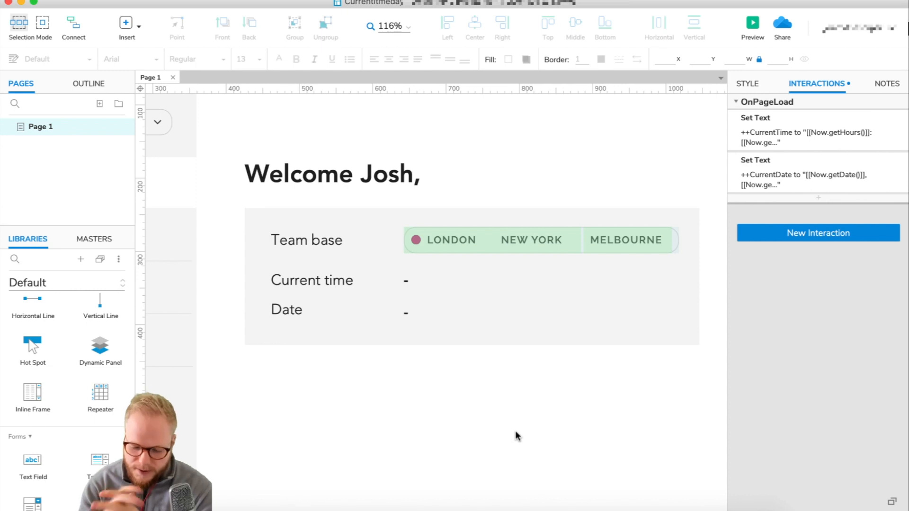
Open the OnPageLoad Set Text CurrentDate expression in Edit Text
left_click(407, 281)
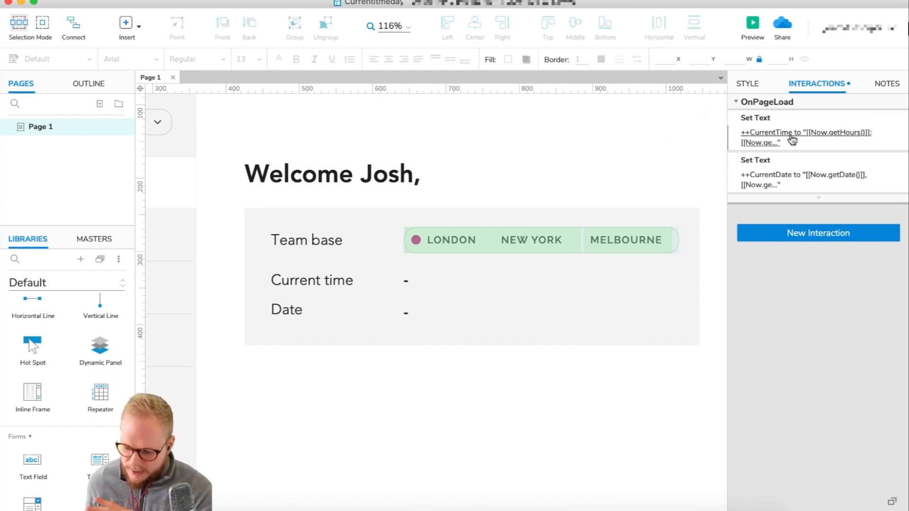
left_click(803, 175)
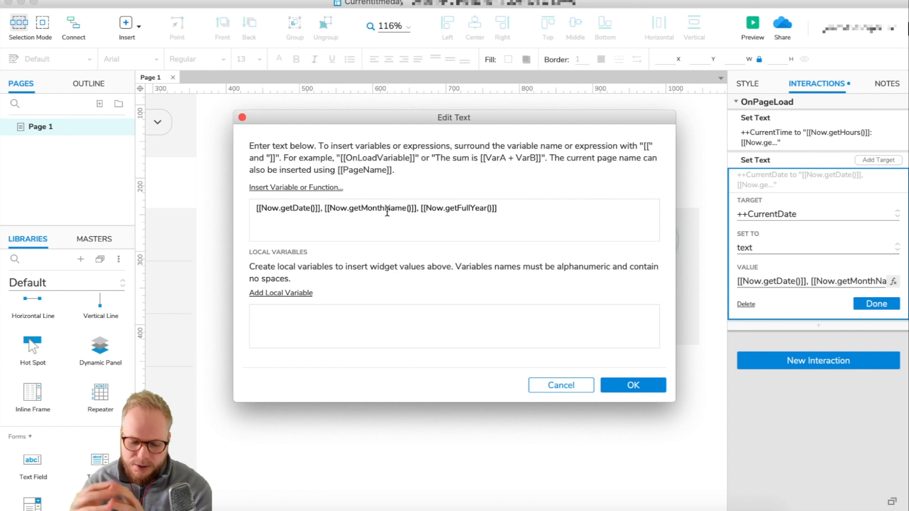
List the Date functions (getMonth, getMonthName and others) for insertion
left_click(296, 187)
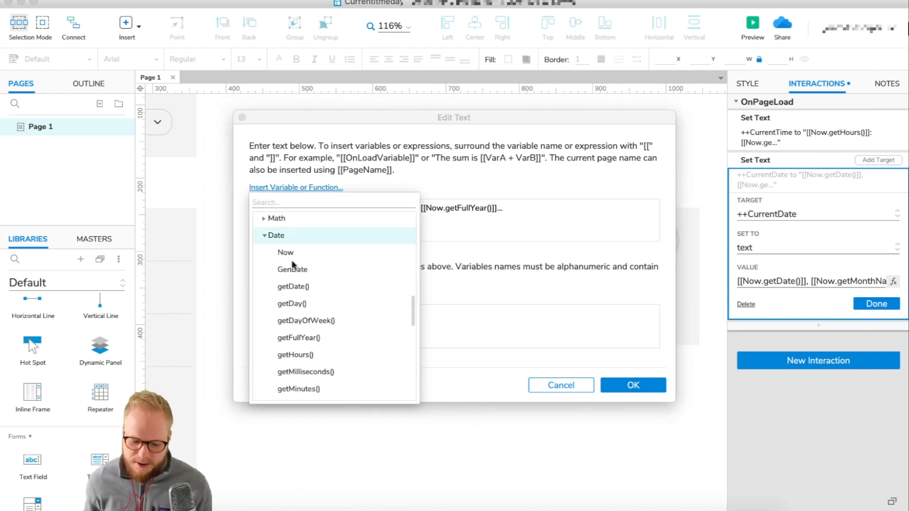
scroll("down", 3)
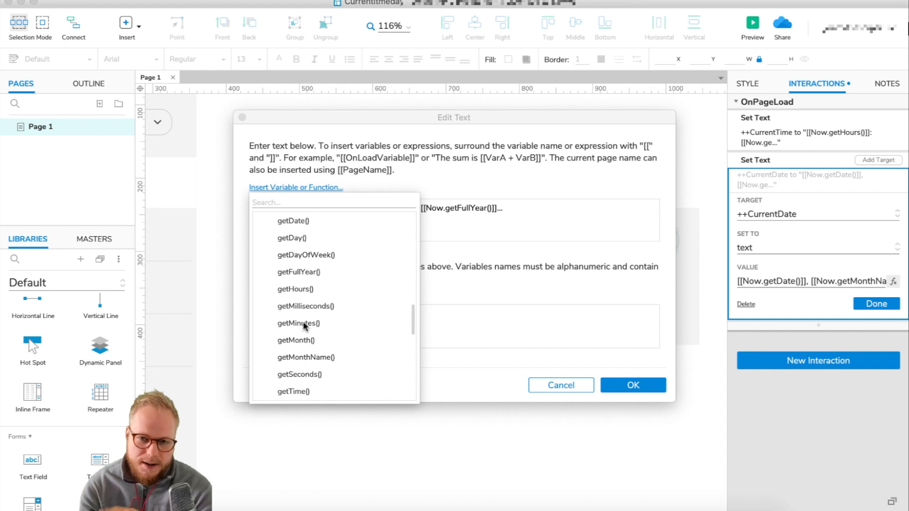
scroll("down", 3)
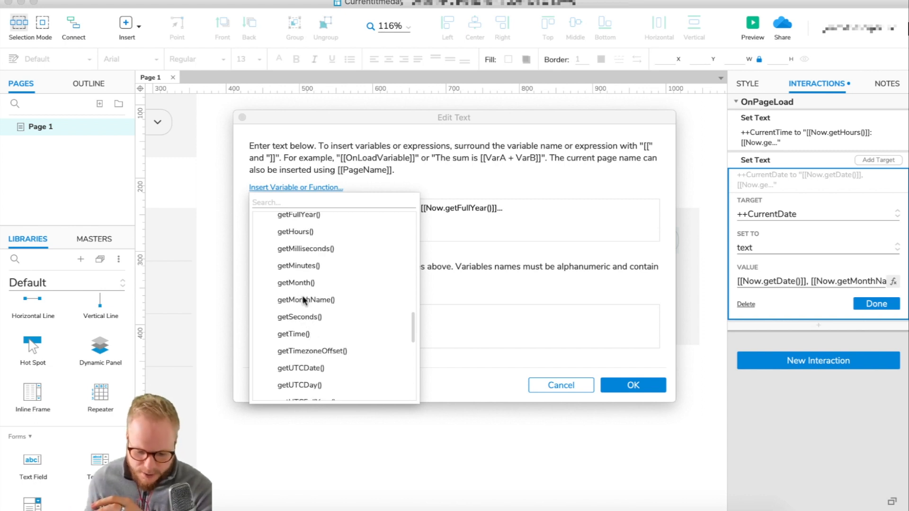
mouse_move(308, 256)
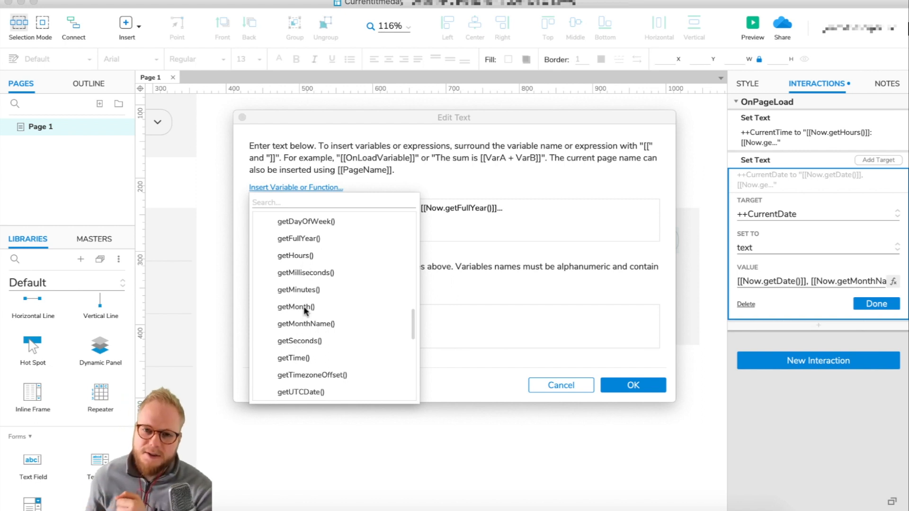
mouse_move(304, 322)
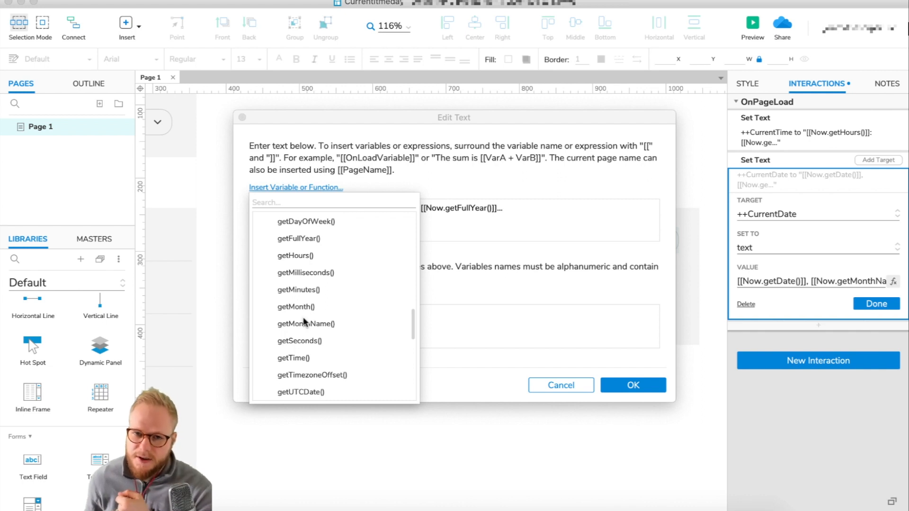